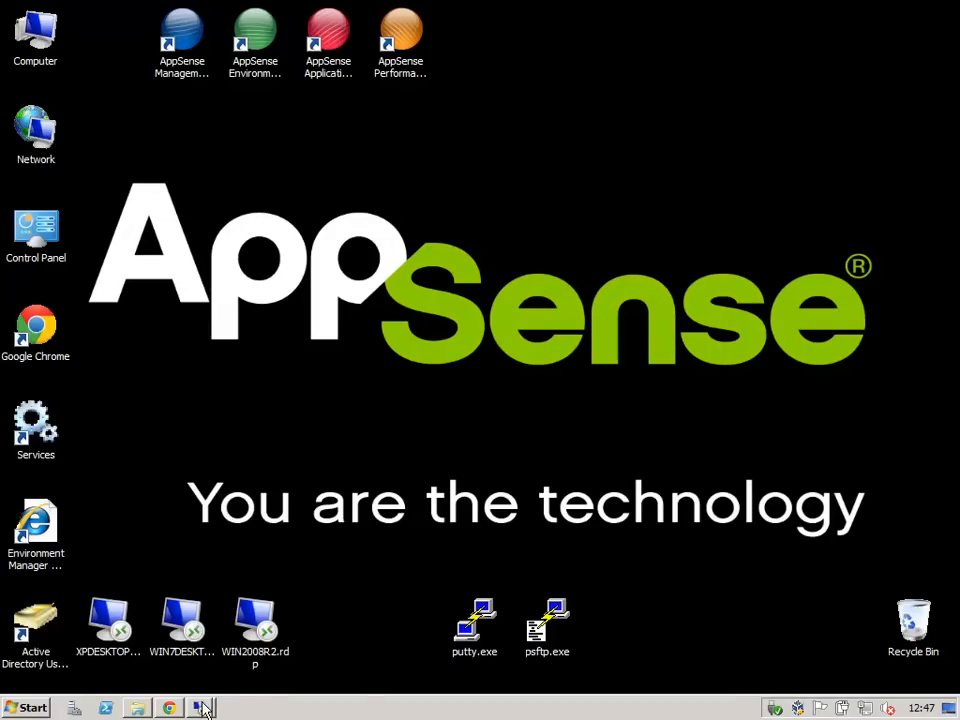
Browse the P: home drive contents via My Computer on the remote XP desktop.
left_click(202, 708)
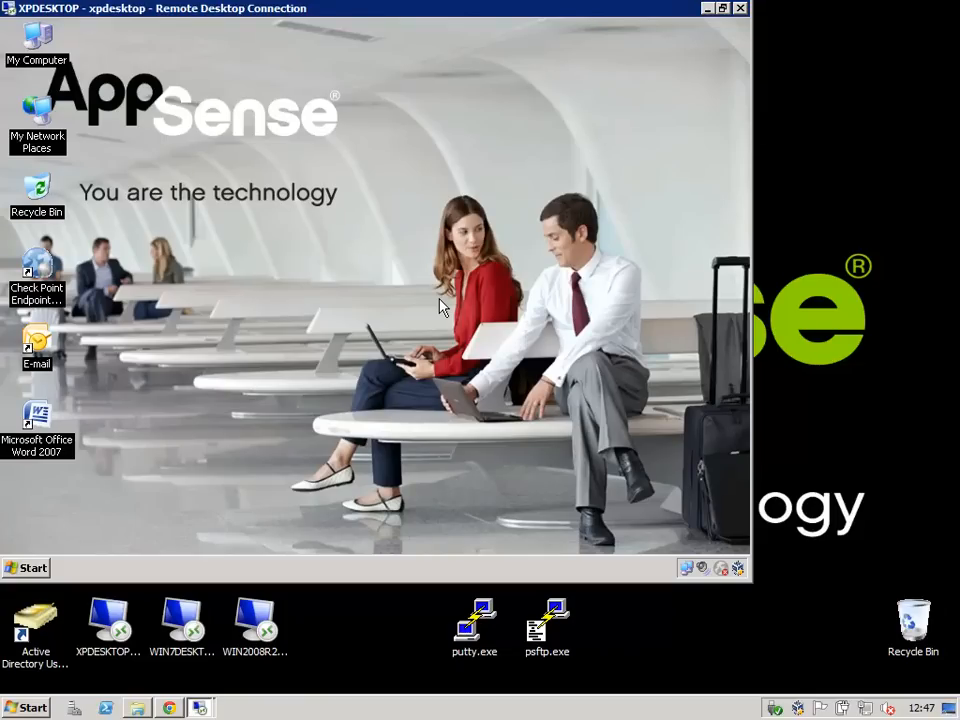
left_click(36, 44)
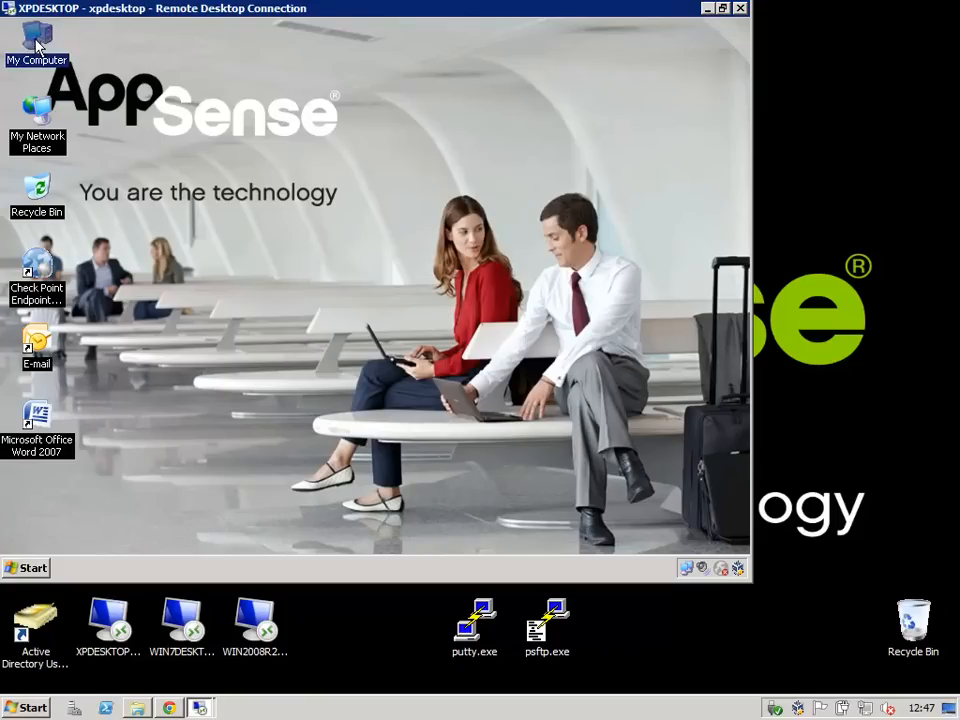
double_click(36, 40)
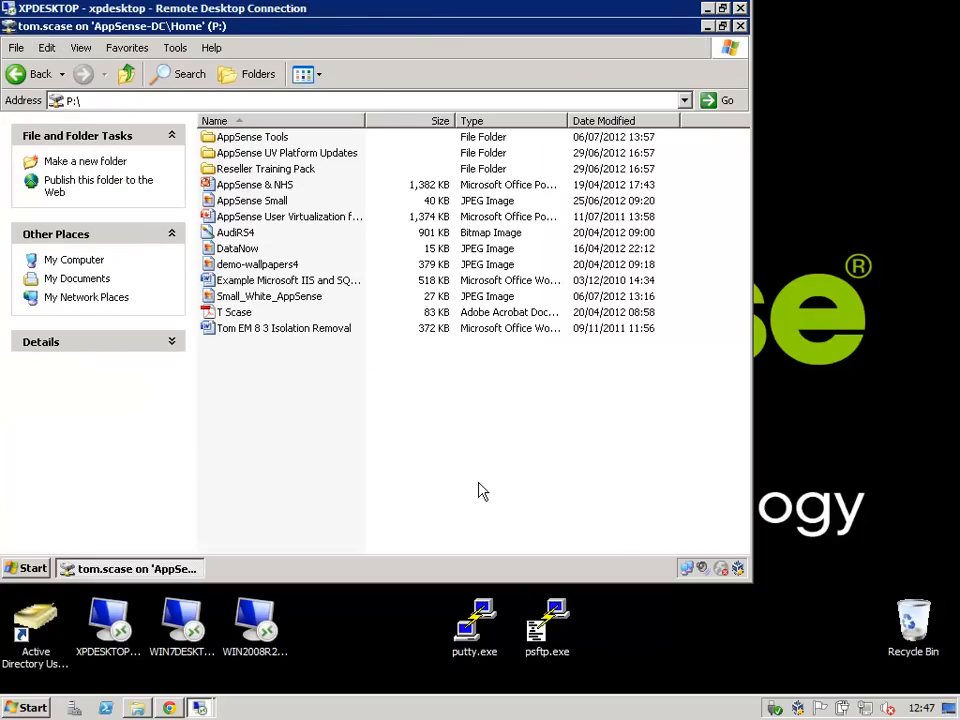
mouse_move(380, 448)
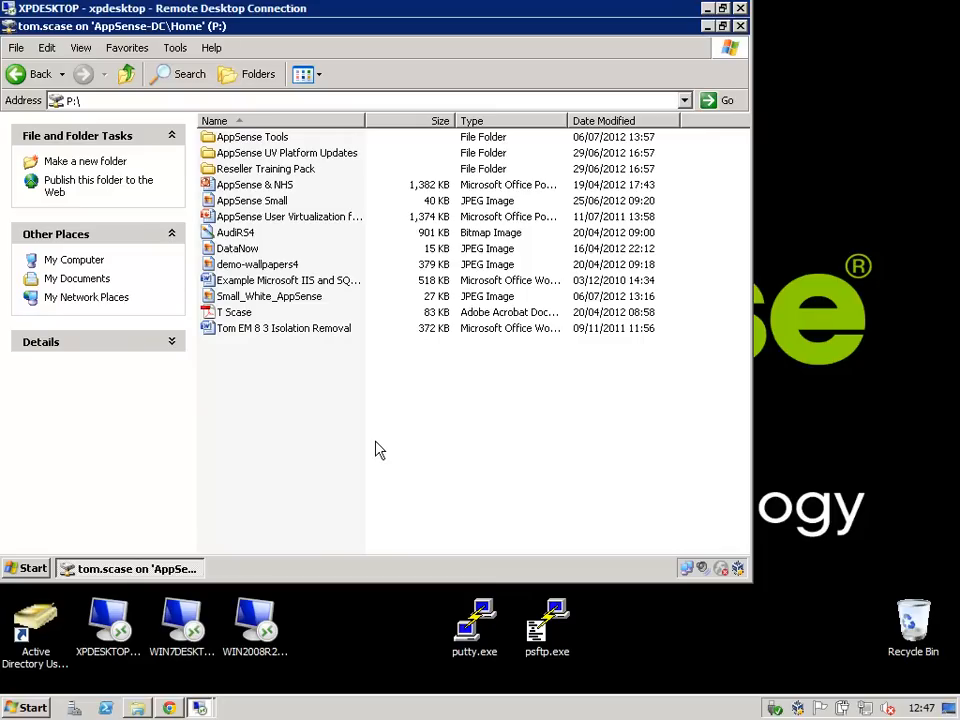
mouse_move(638, 132)
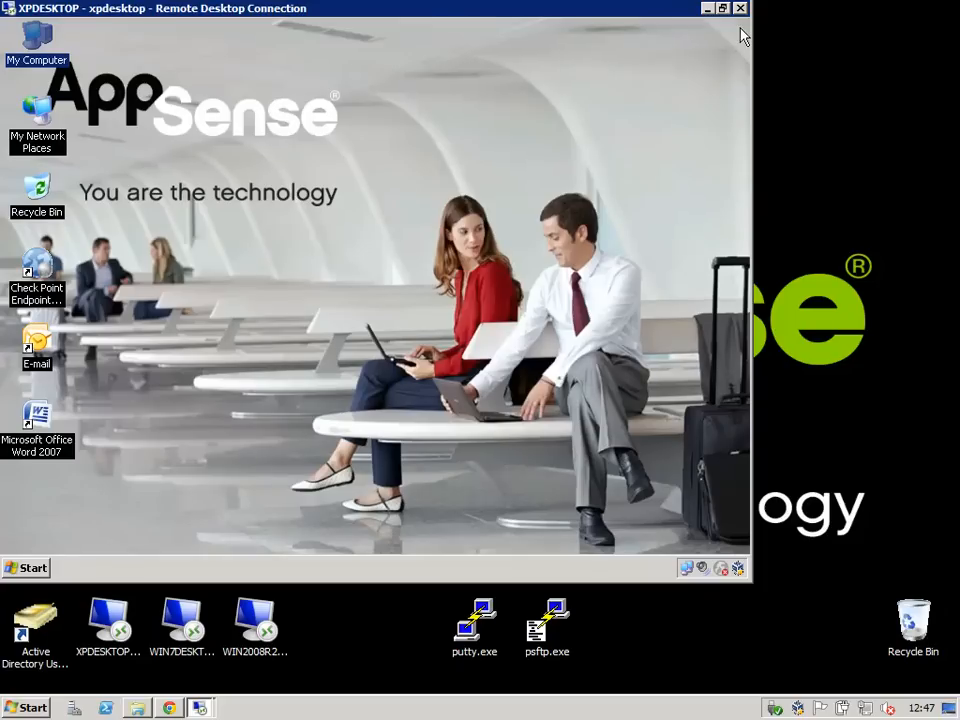
Launch Word 2007 from the remote desktop shortcut with a blank document.
left_click(36, 420)
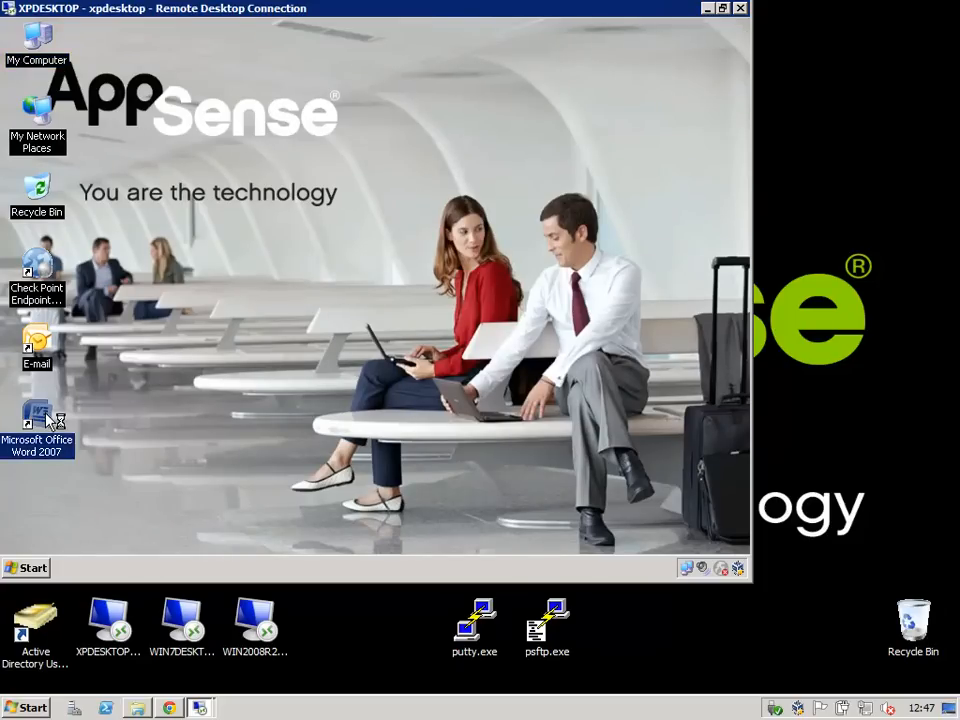
double_click(36, 424)
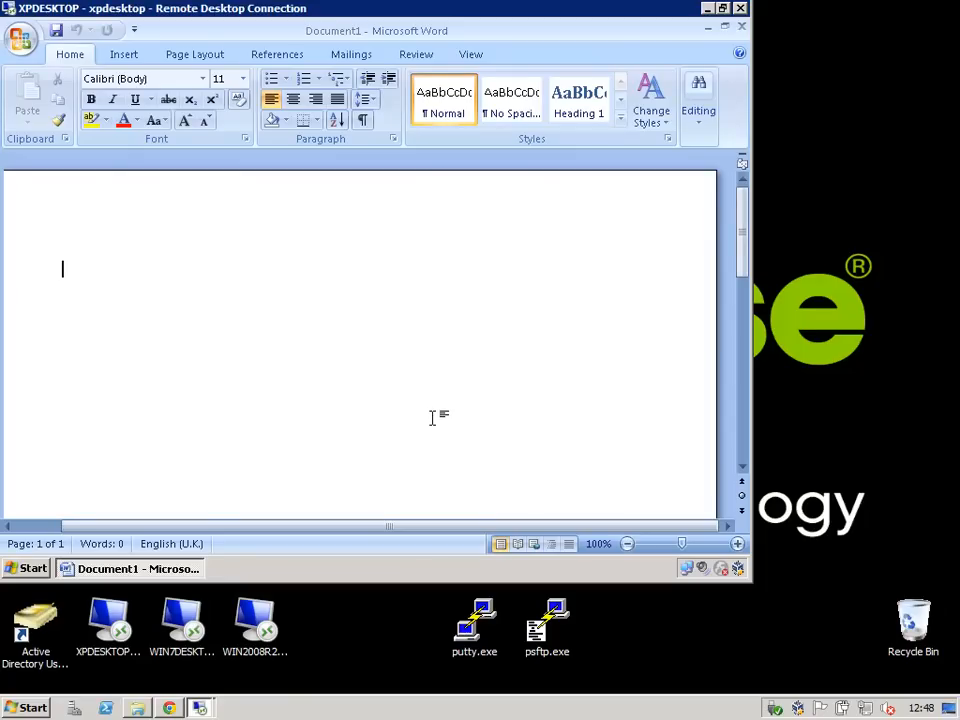
Enter the lines 'DATANOW Demo' and 'Corporate Desktop' in the new document.
type("DA")
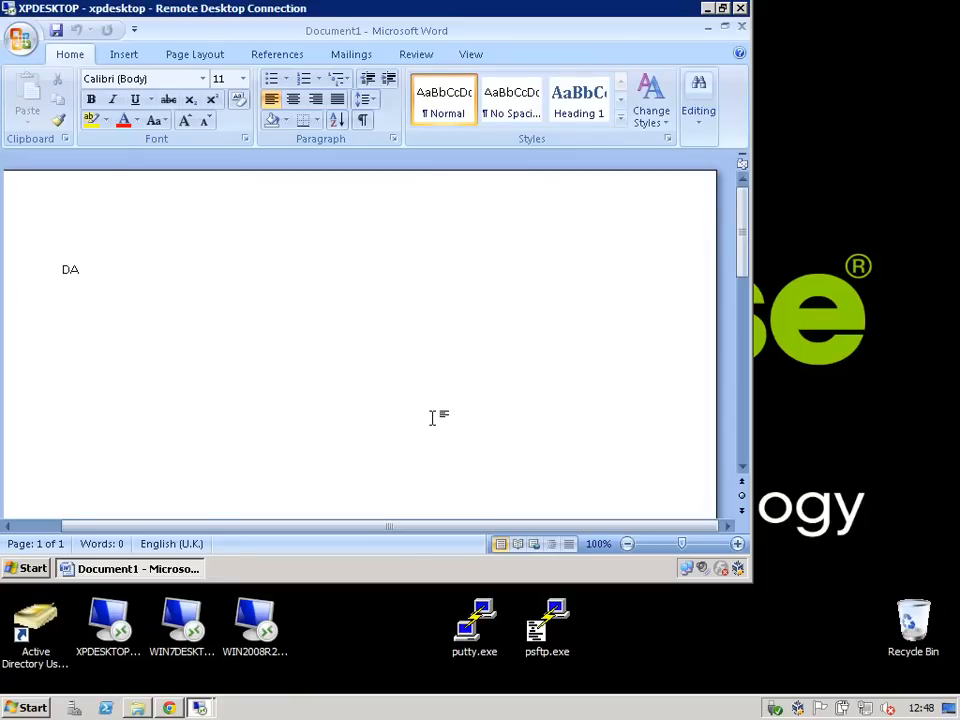
type("TANOW")
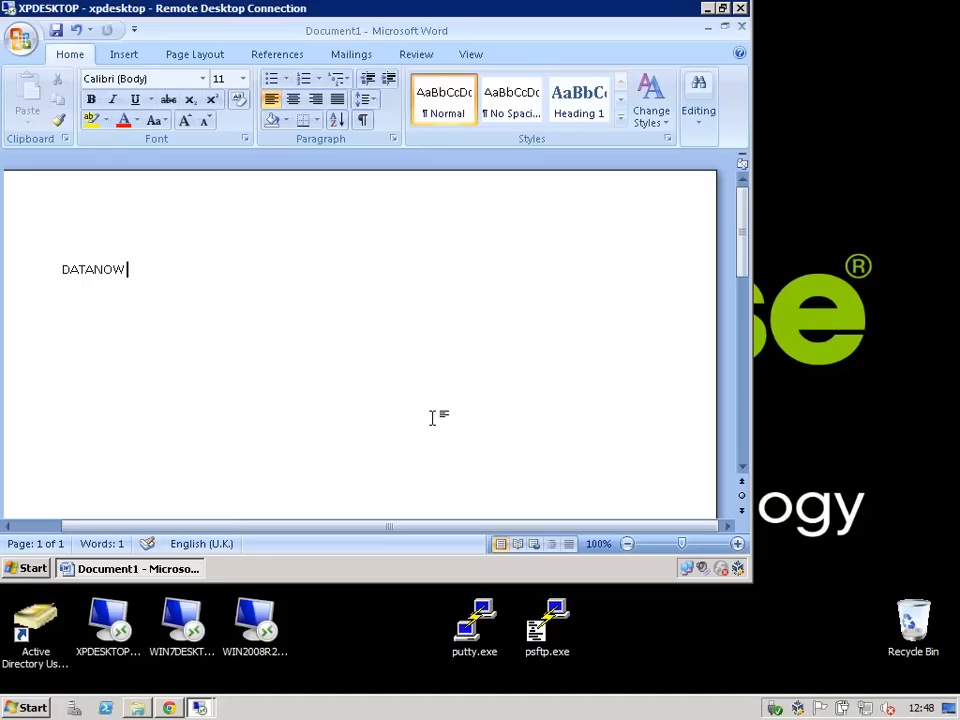
type("Demo")
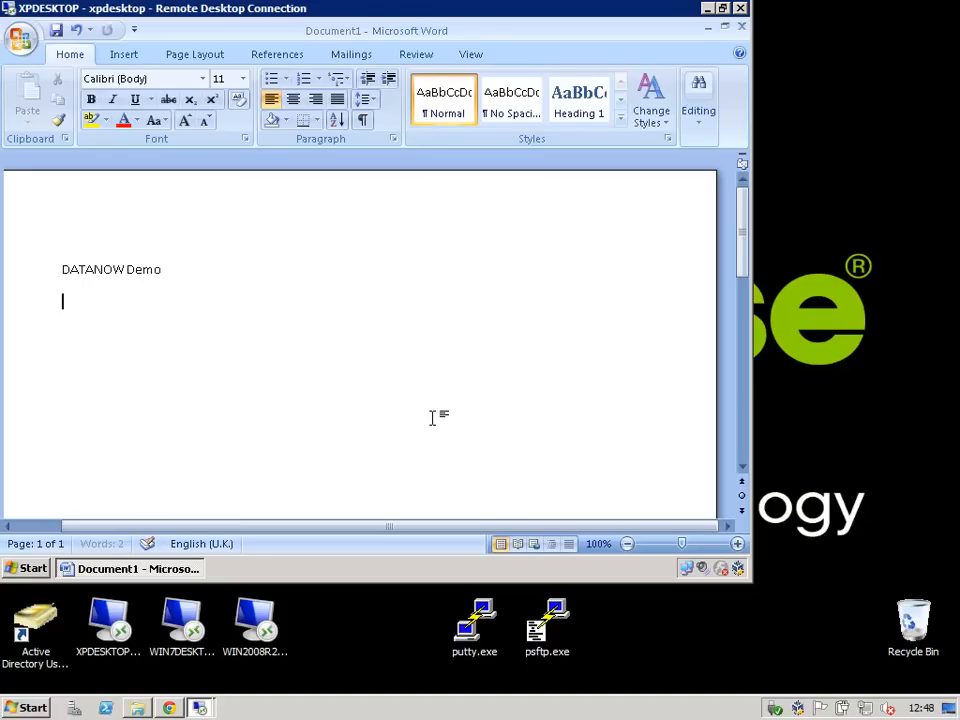
type("Cao")
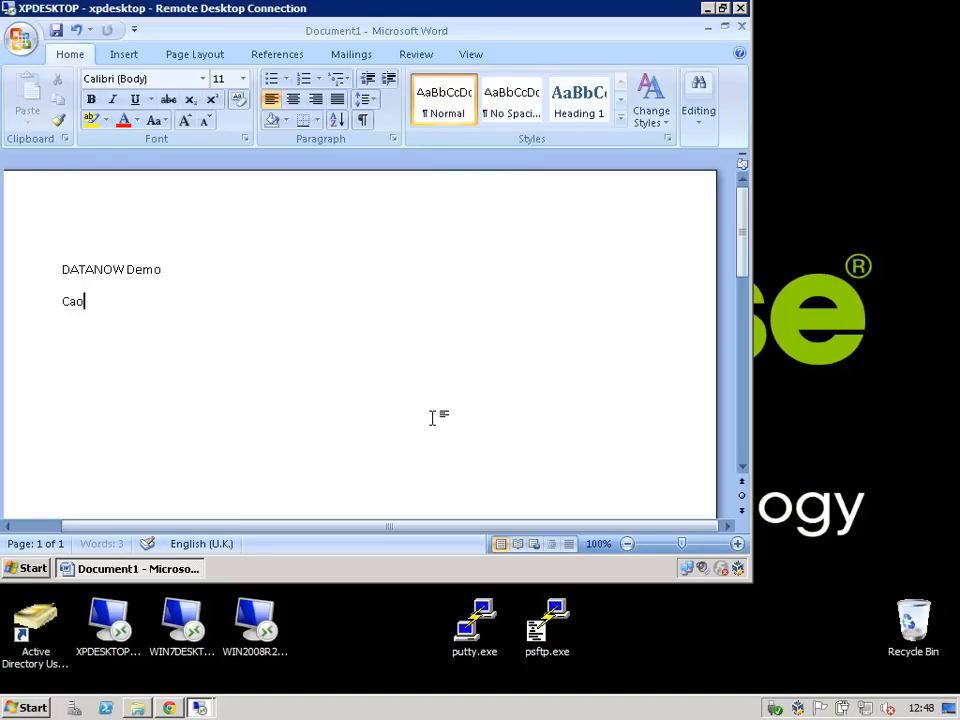
type("Corpora")
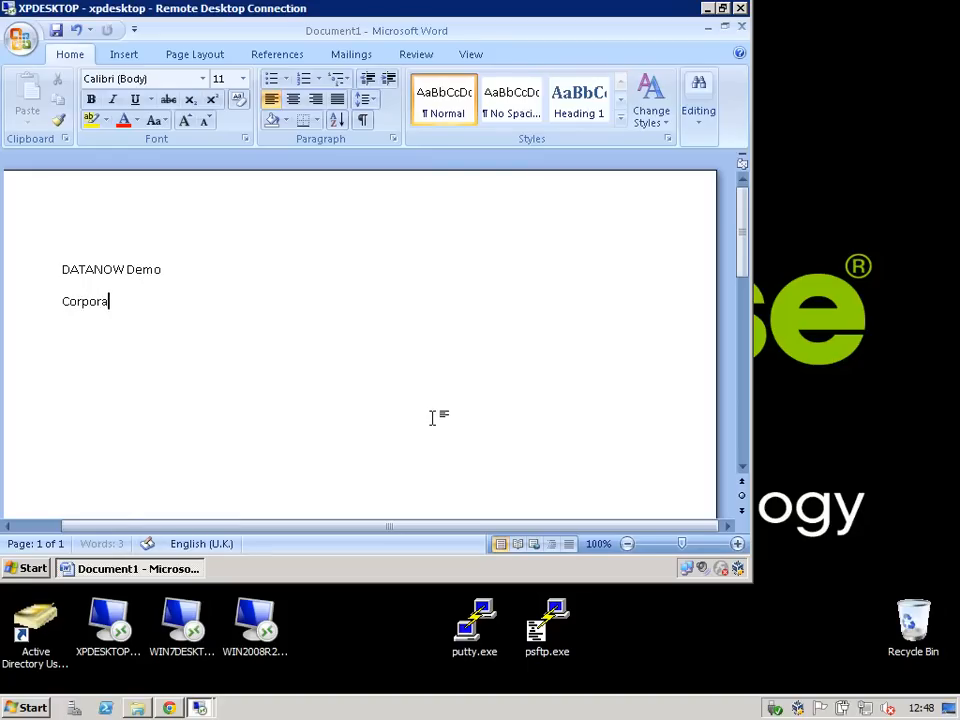
type("te Deskt")
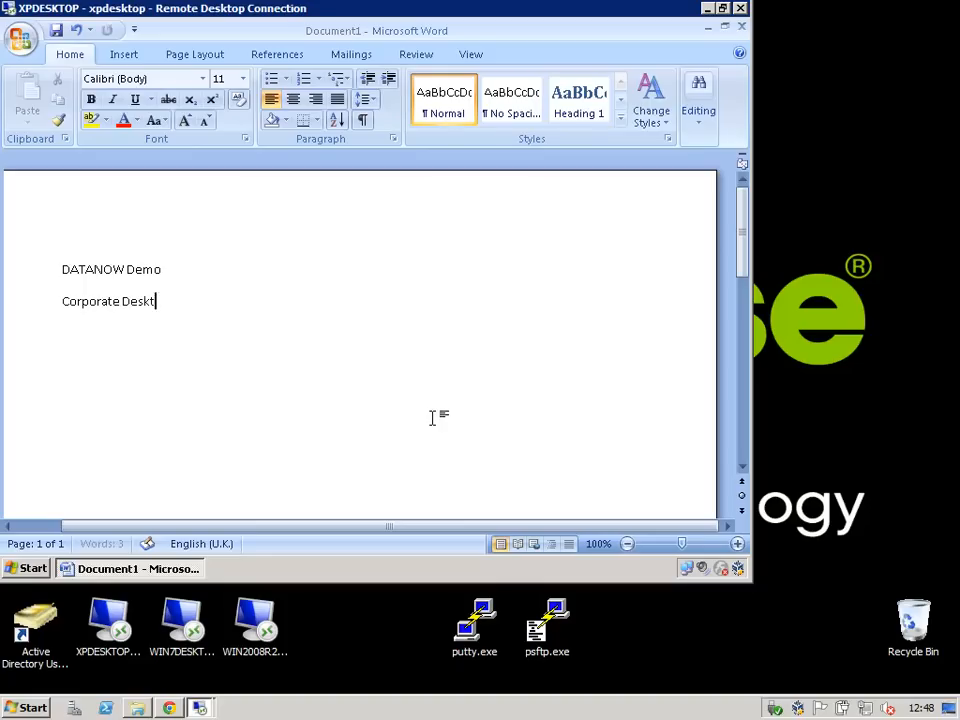
type("op")
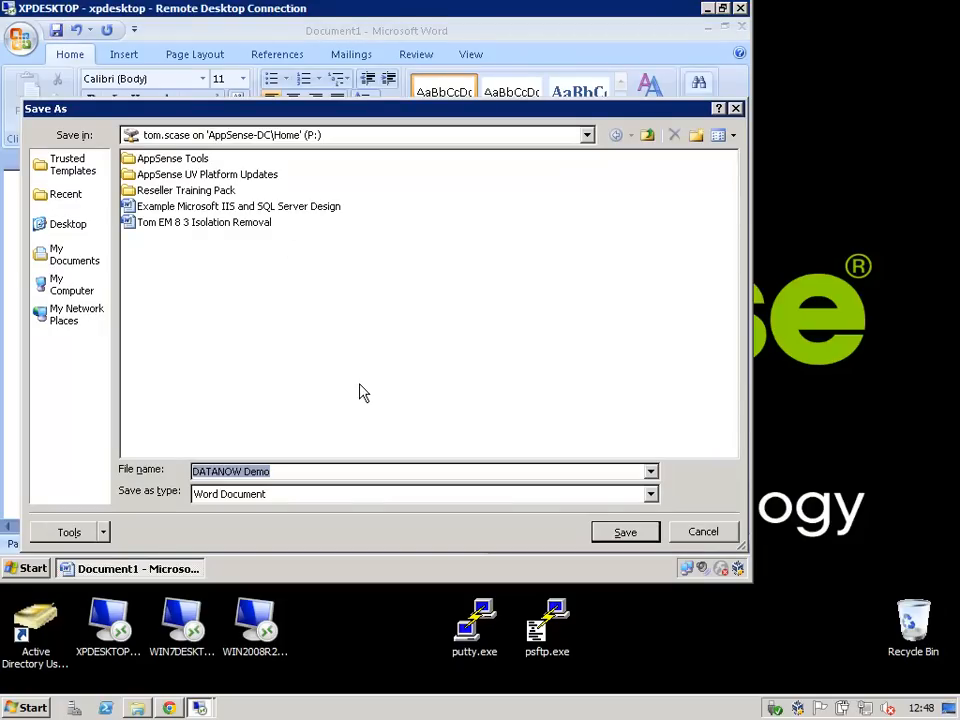
mouse_move(528, 370)
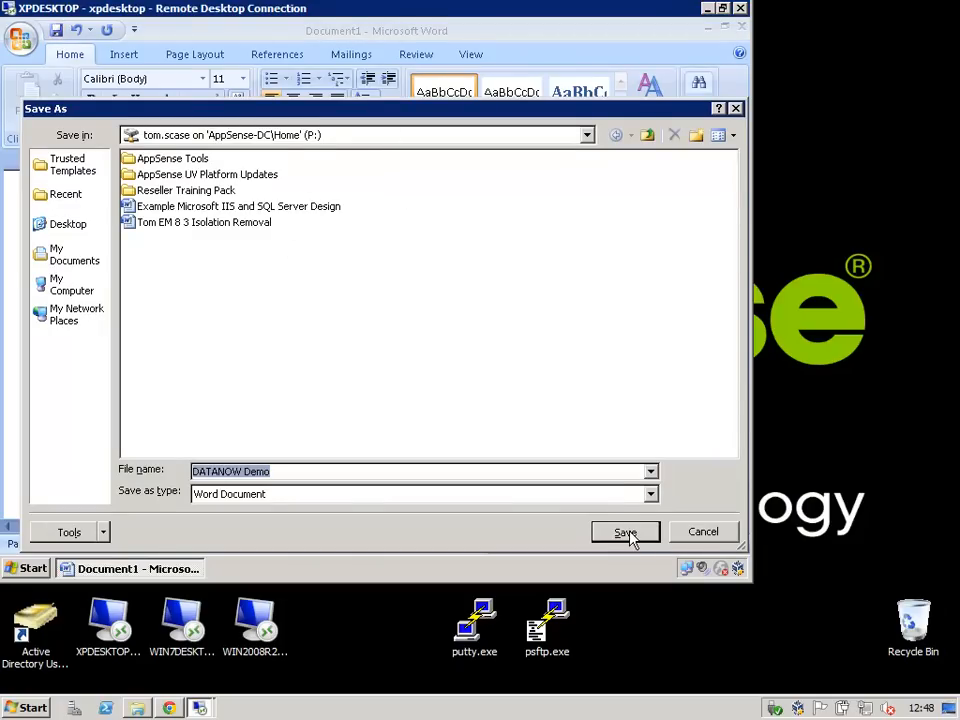
Save the document as DATANOW Demo on the P: home drive.
left_click(624, 532)
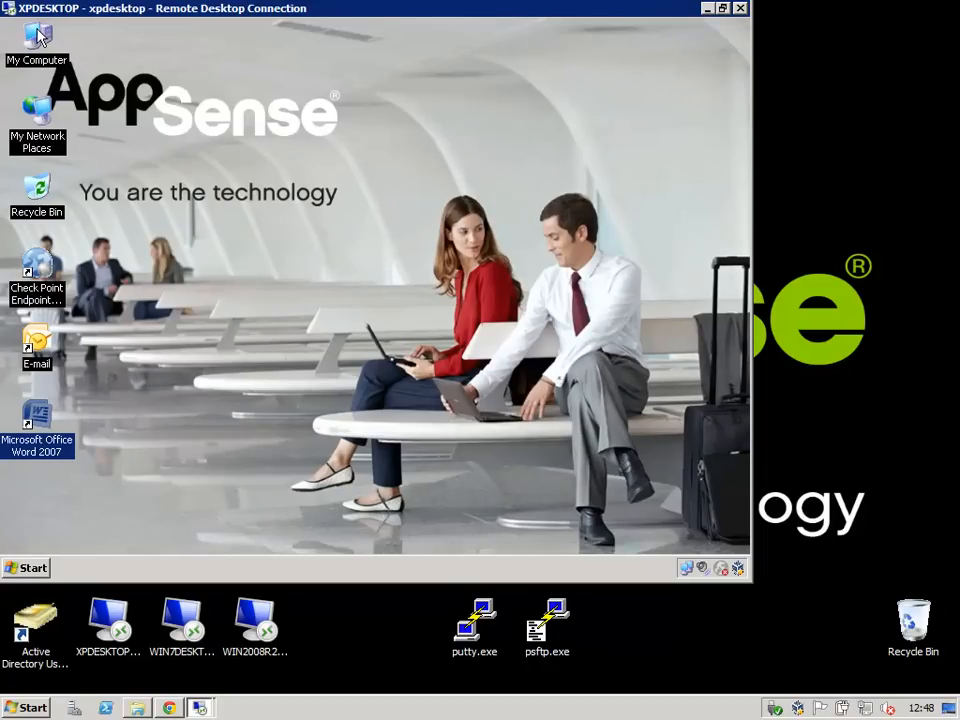
Locate the new DATANOW Demo file on the P: home drive, then close Explorer.
double_click(36, 44)
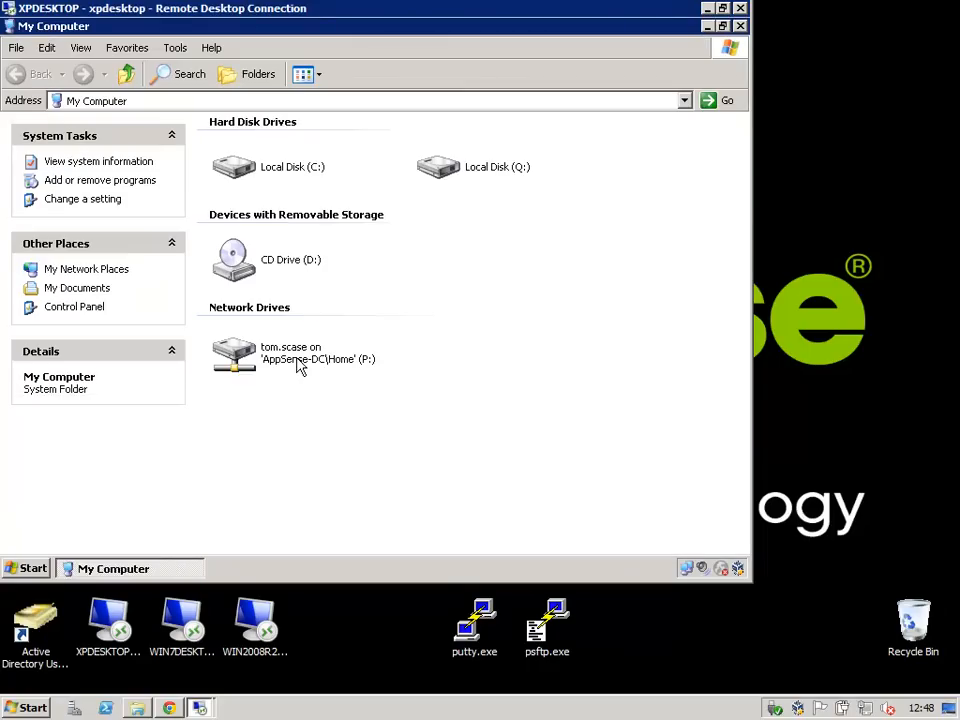
double_click(232, 356)
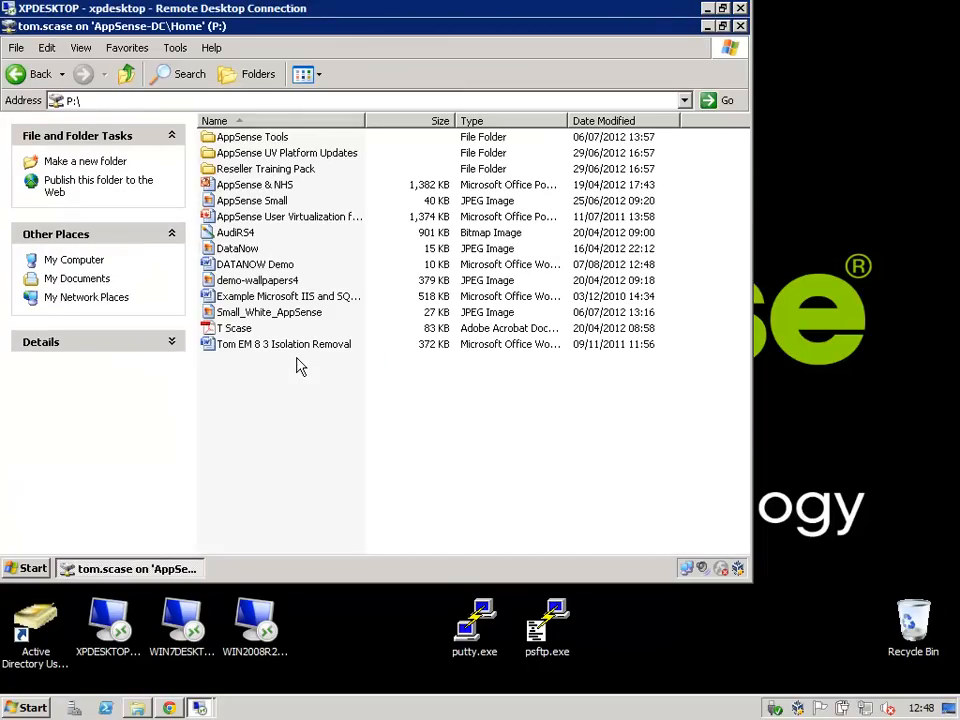
left_click(256, 264)
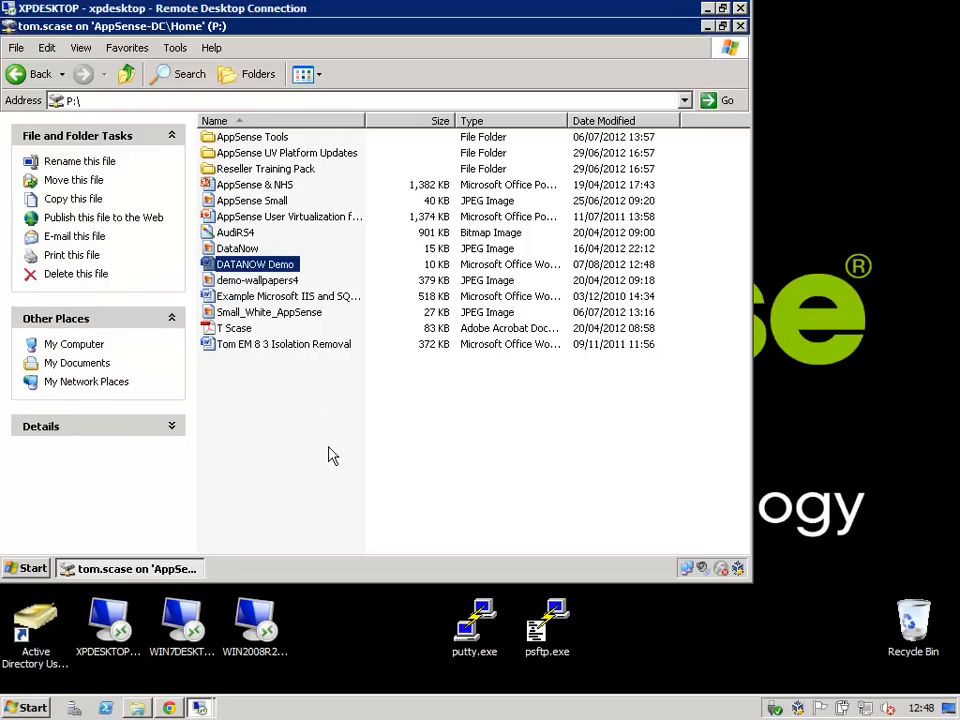
mouse_move(736, 72)
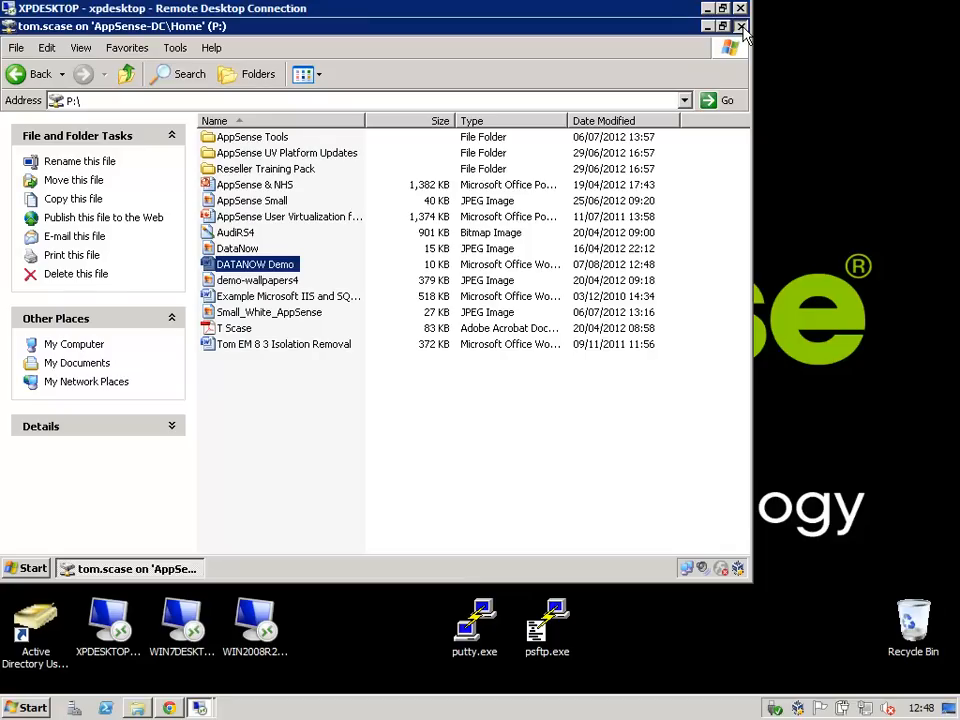
left_click(724, 26)
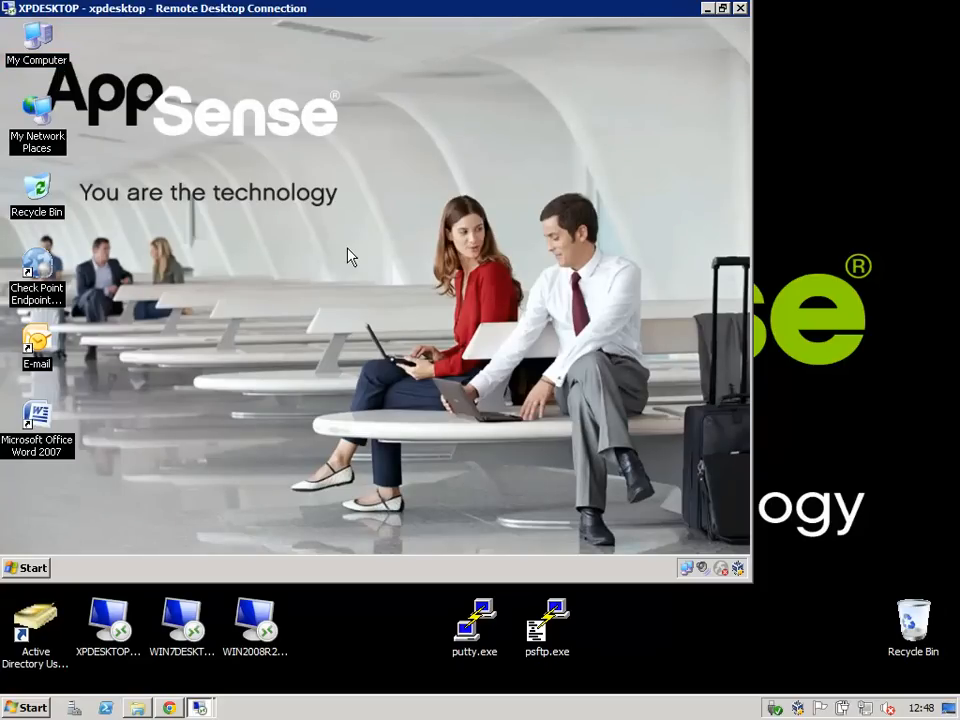
mouse_move(360, 264)
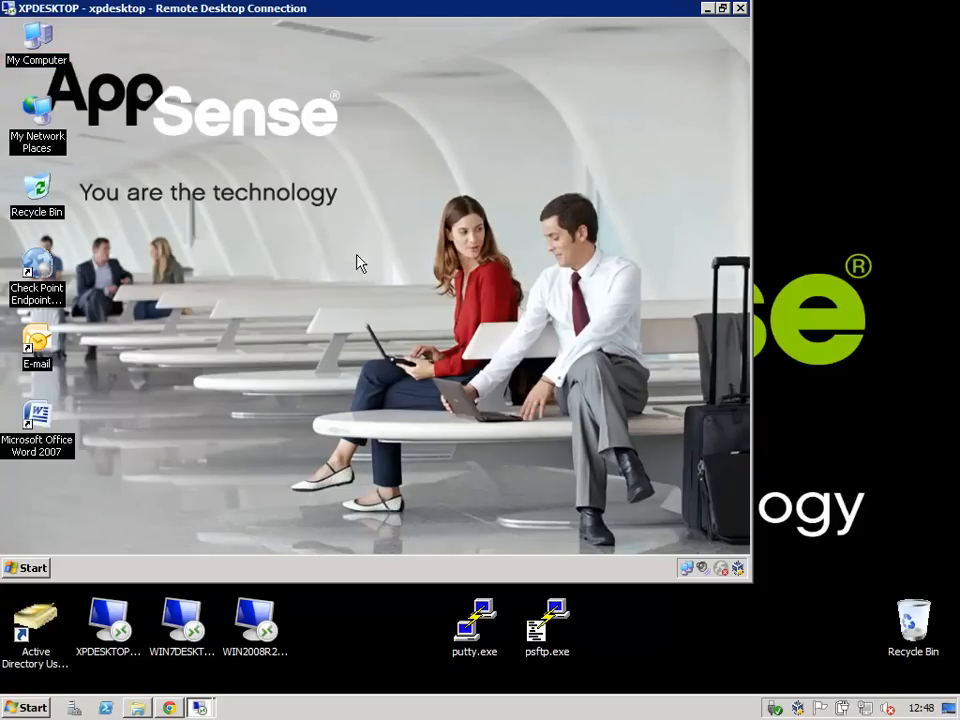
mouse_move(724, 572)
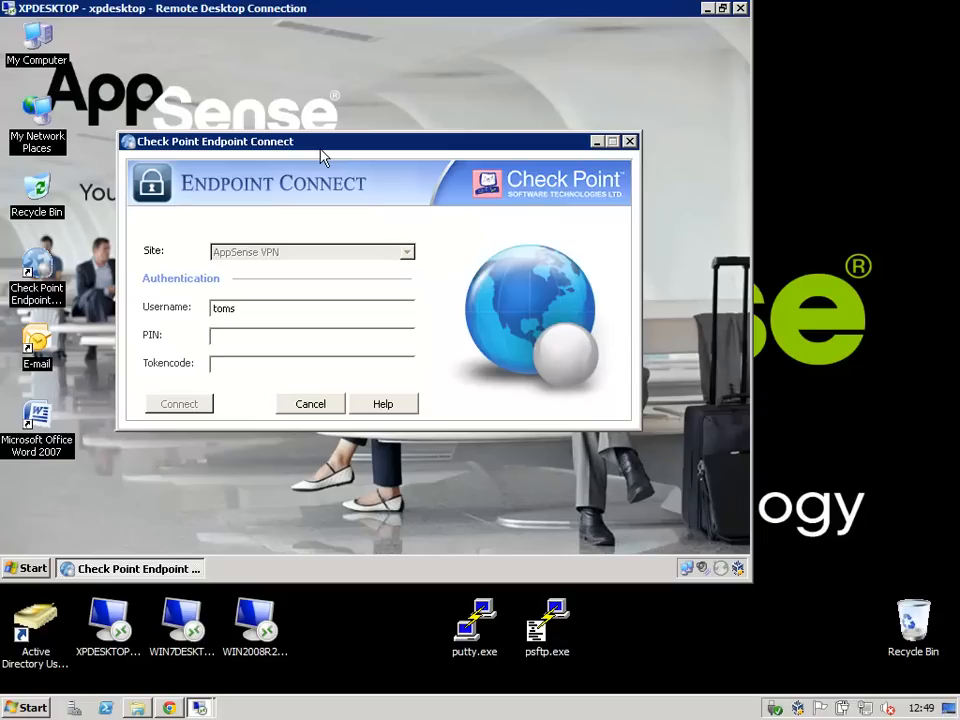
Abandon the Endpoint Connect PIN entry and close the VPN sign-in window.
left_click(312, 336)
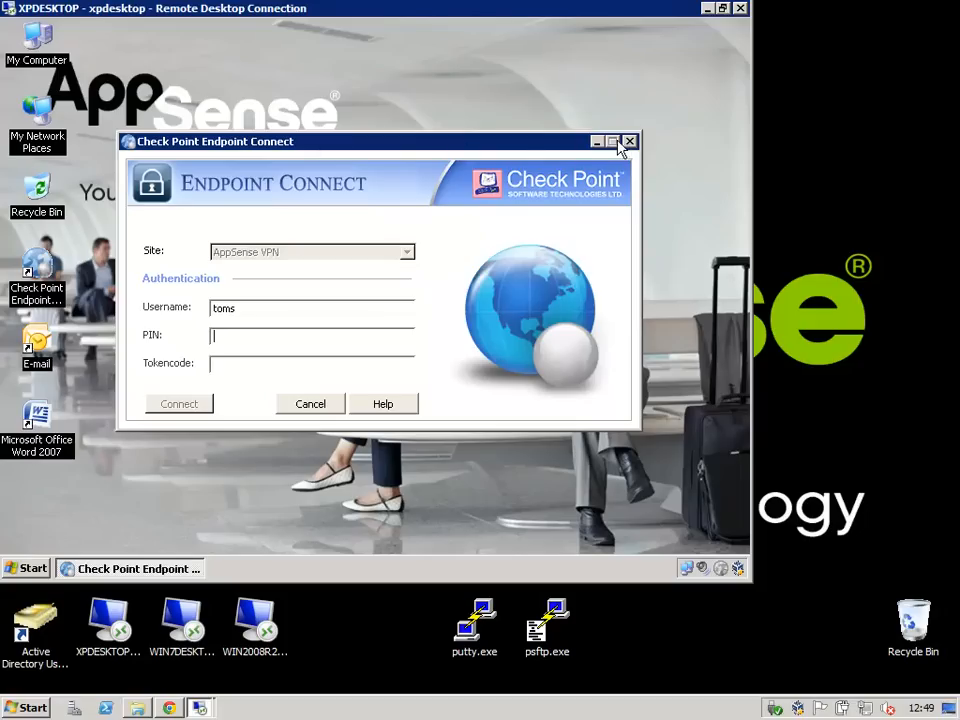
left_click(630, 140)
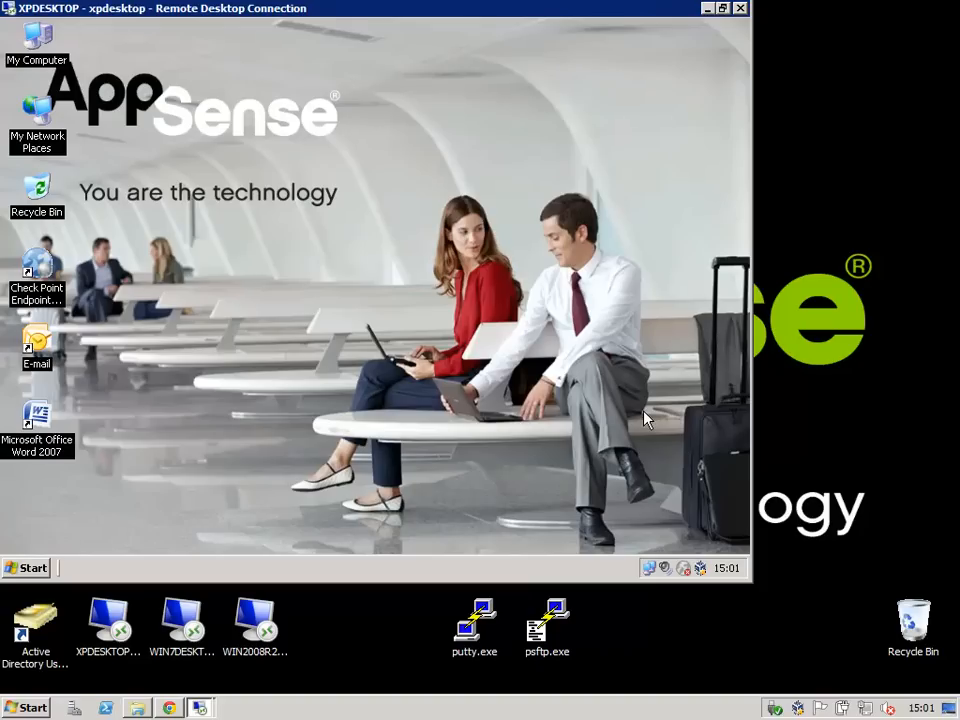
mouse_move(710, 16)
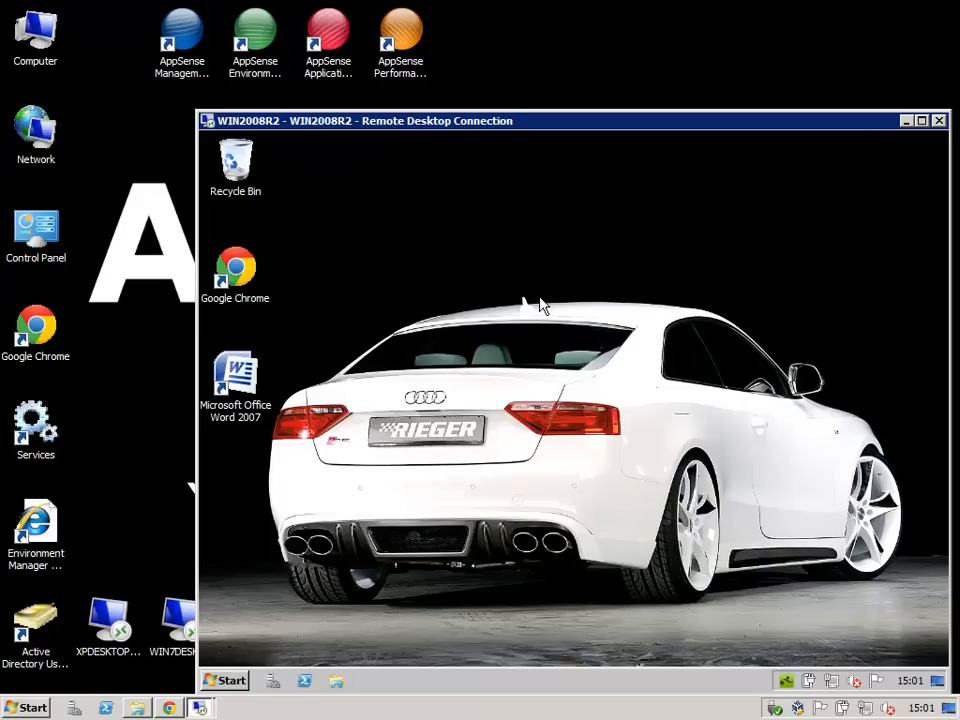
mouse_move(236, 684)
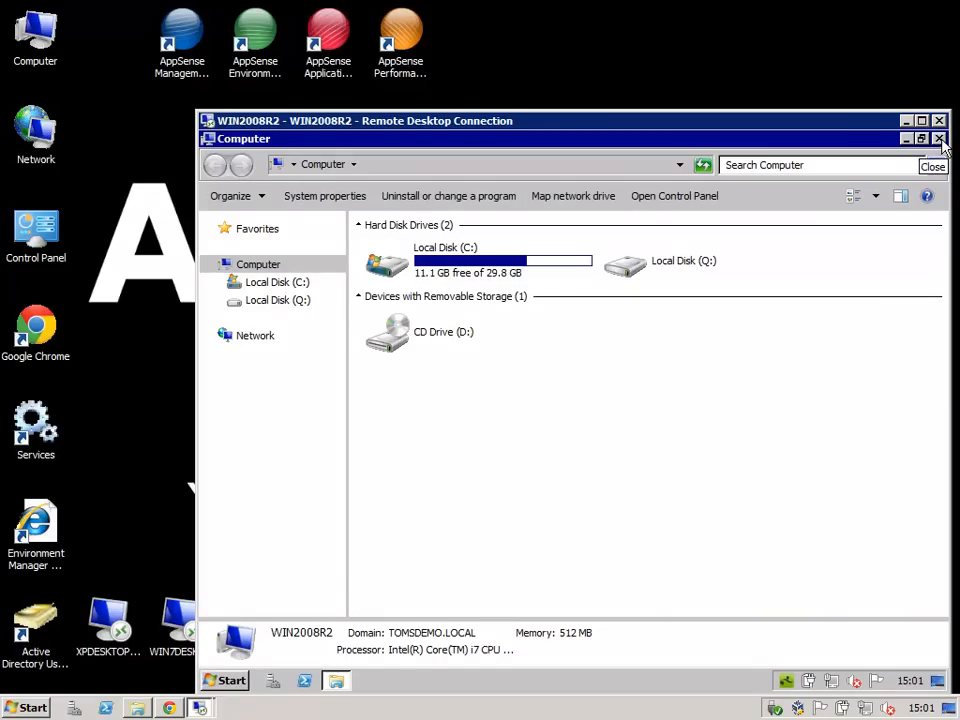
Close the Computer window and open the DataNow synced folder from the tray icon.
left_click(940, 138)
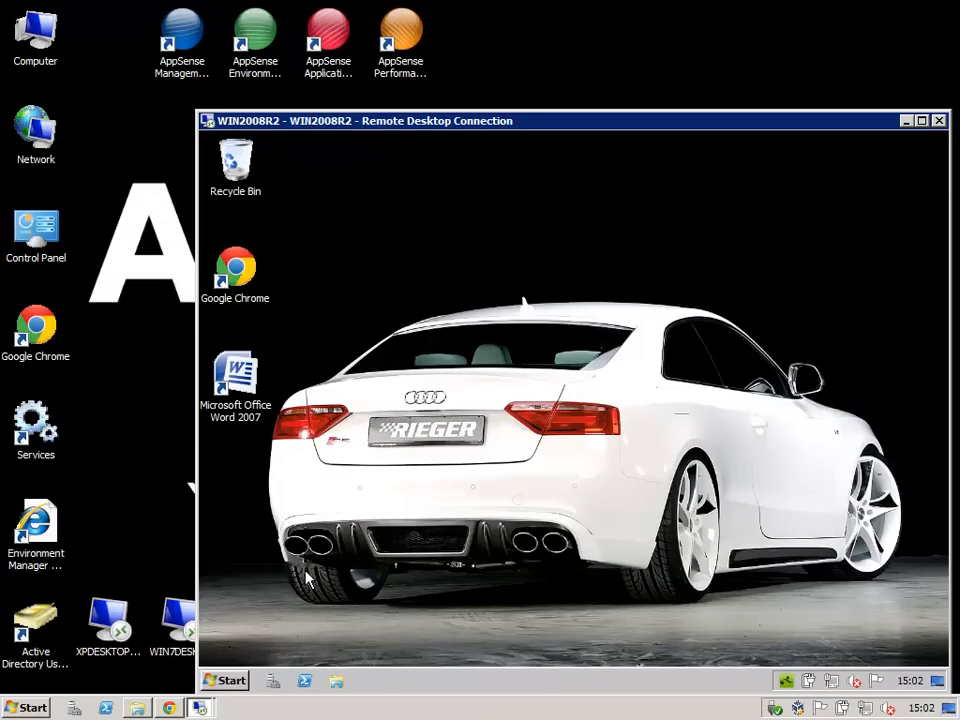
mouse_move(790, 688)
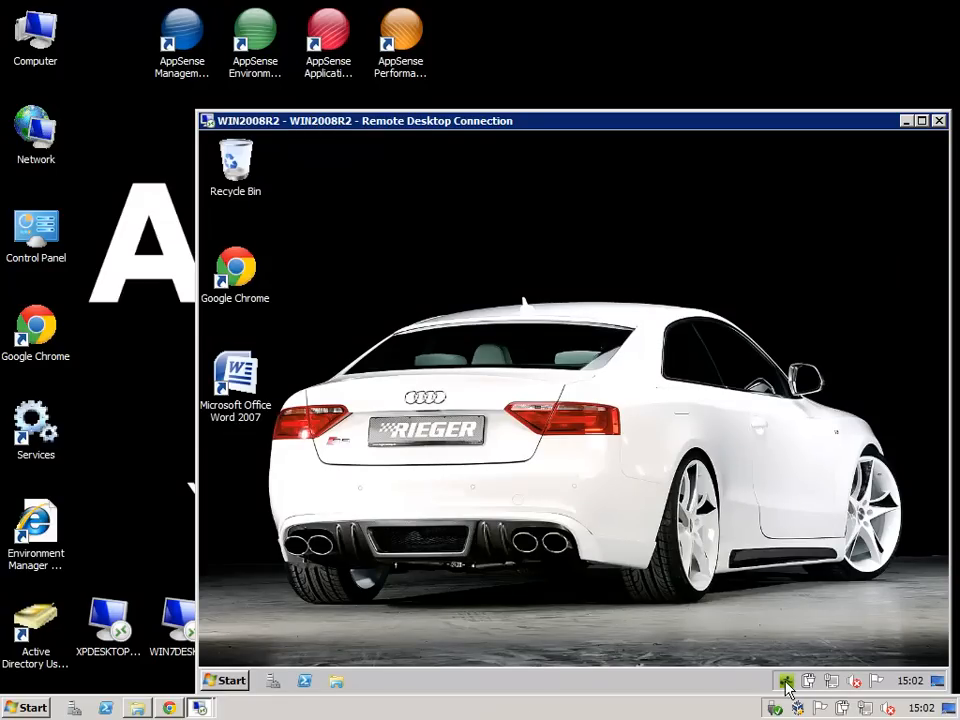
left_click(788, 680)
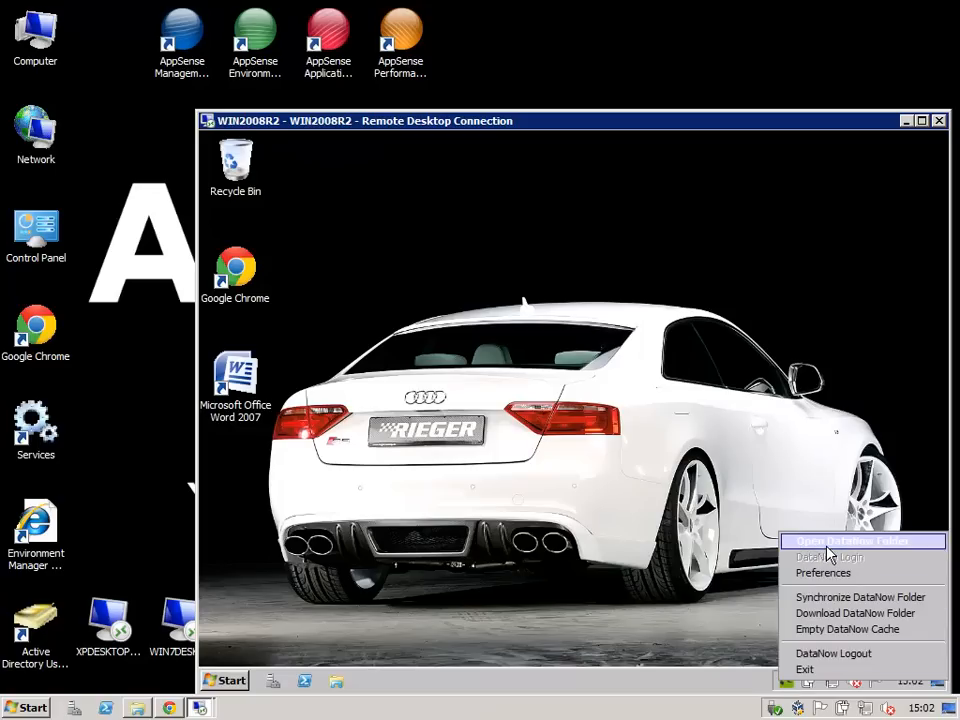
left_click(848, 540)
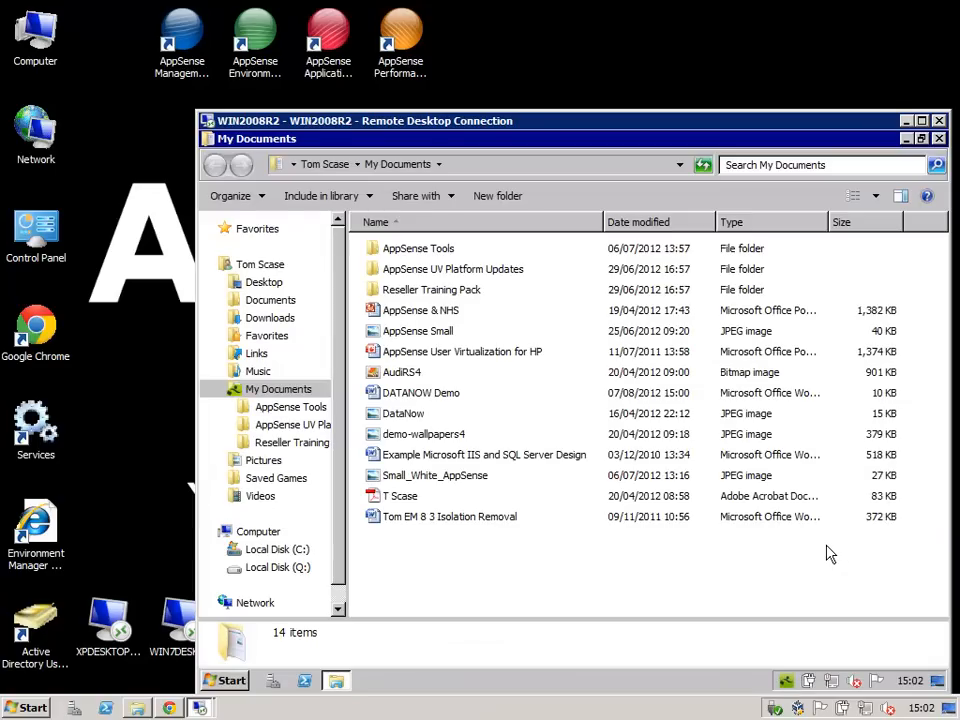
mouse_move(514, 578)
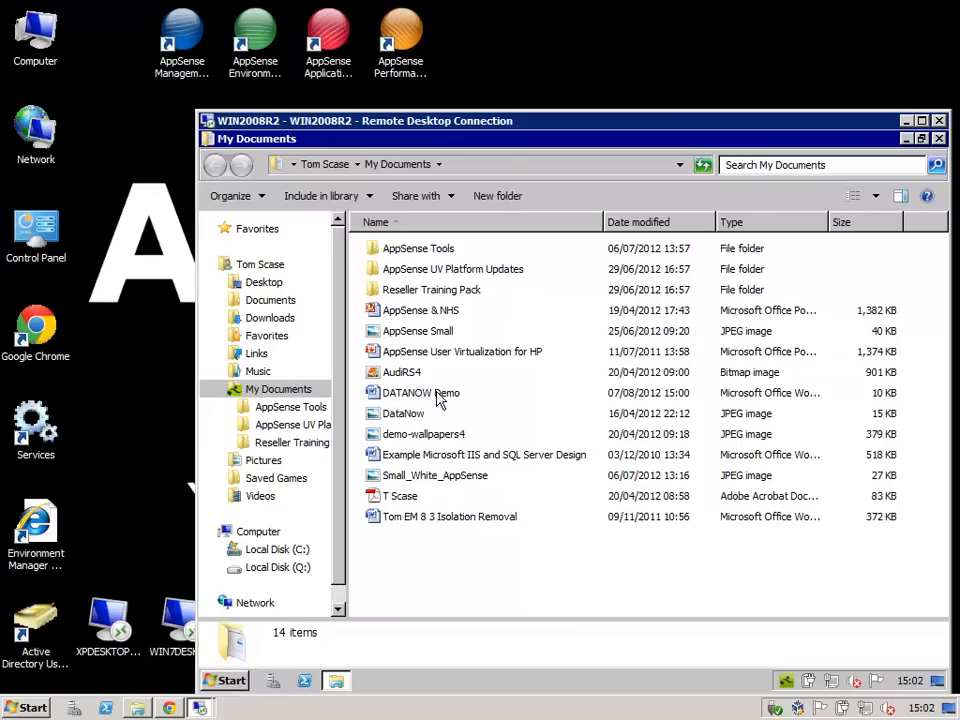
Add a 'Personal Computer' line below Corporate Desktop in DATANOW Demo and save.
double_click(420, 392)
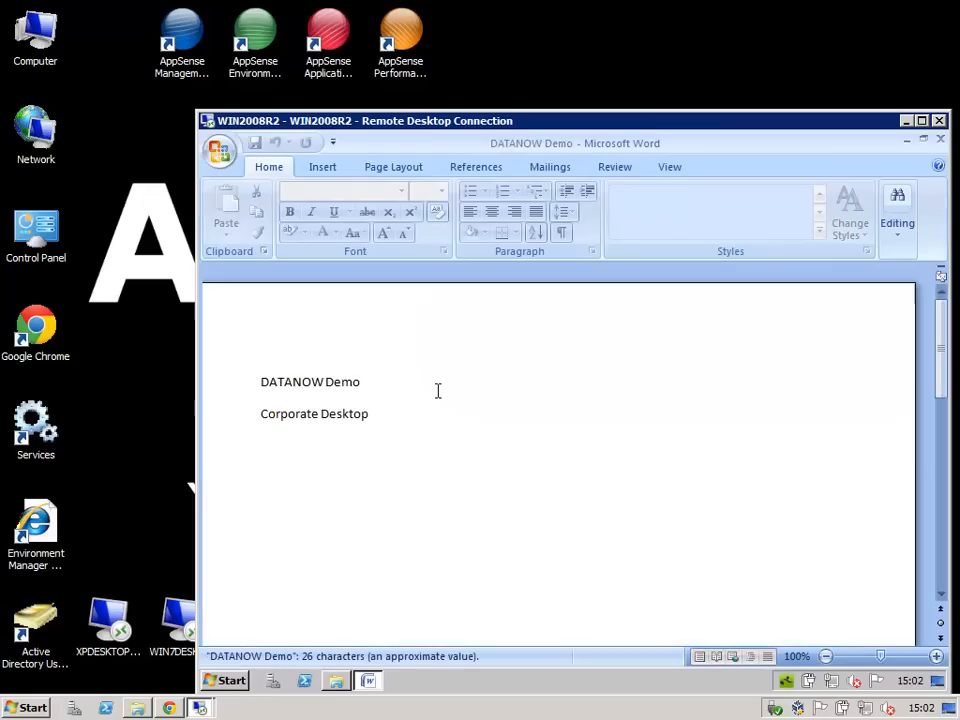
left_click(370, 412)
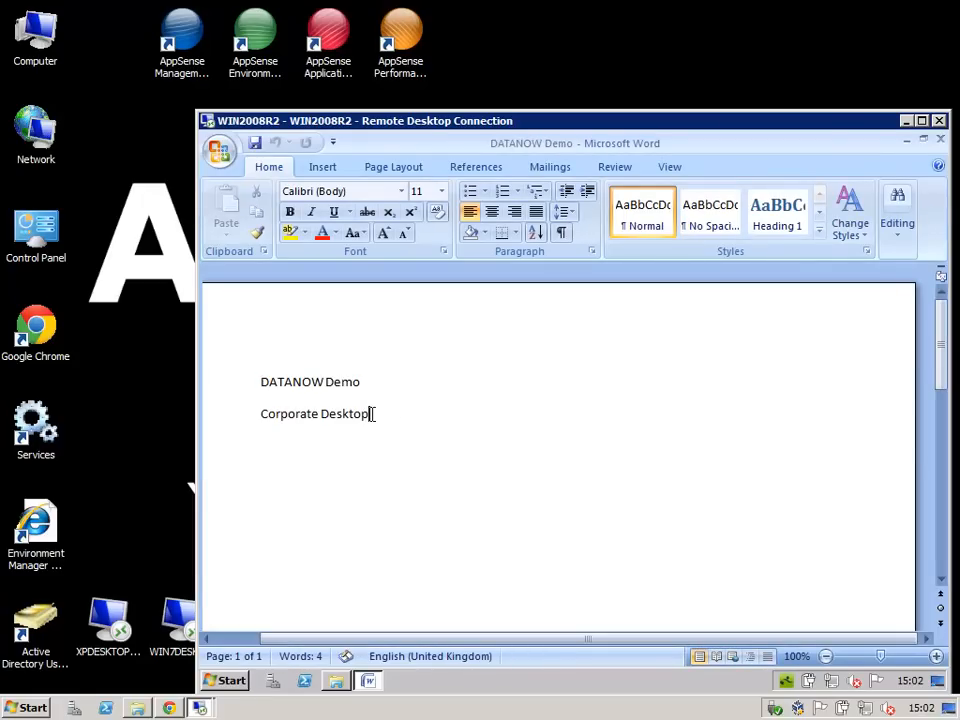
key("enter")
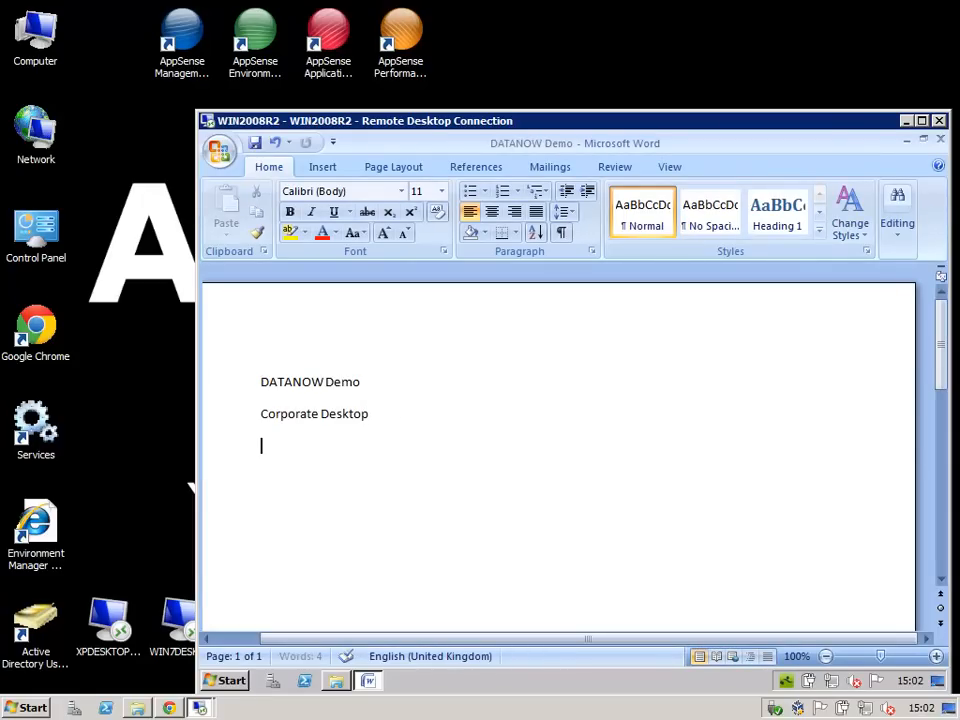
type("Personal:")
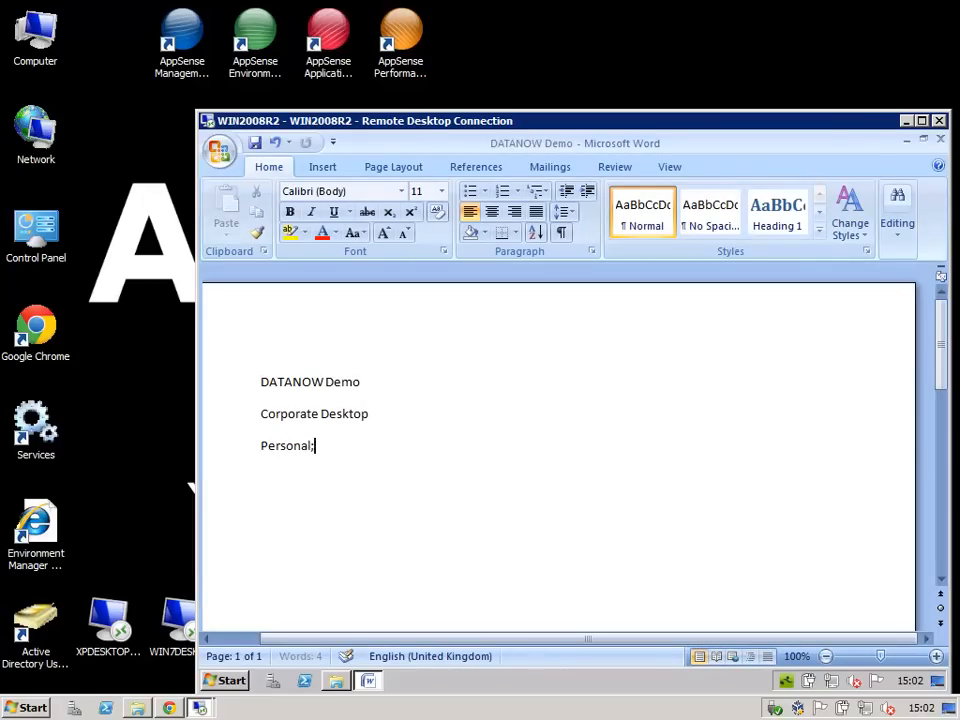
type("Compu")
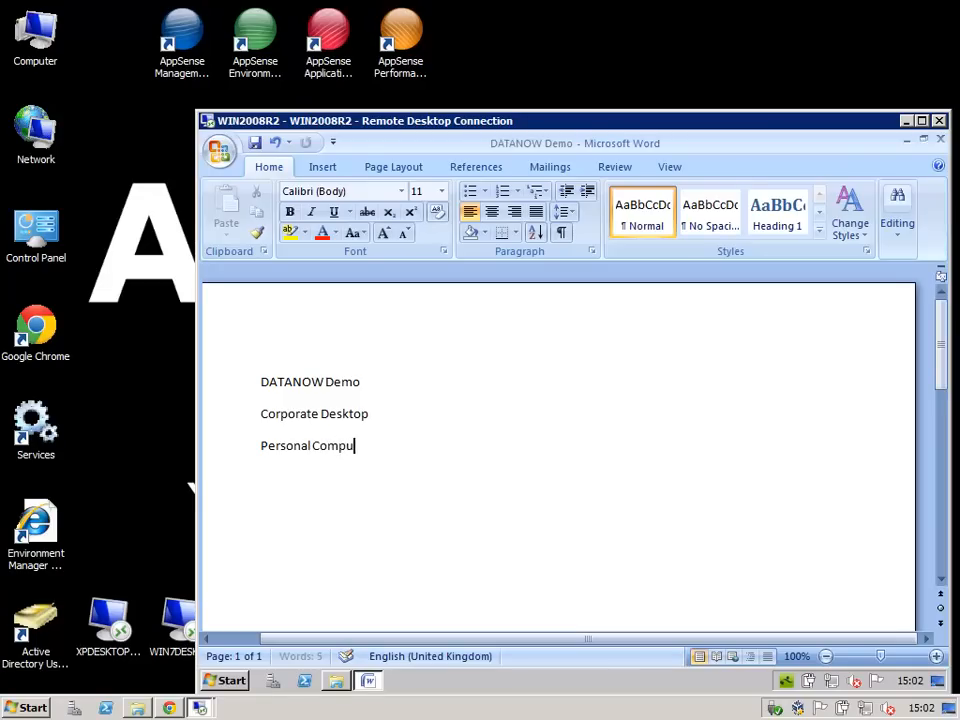
type("ter")
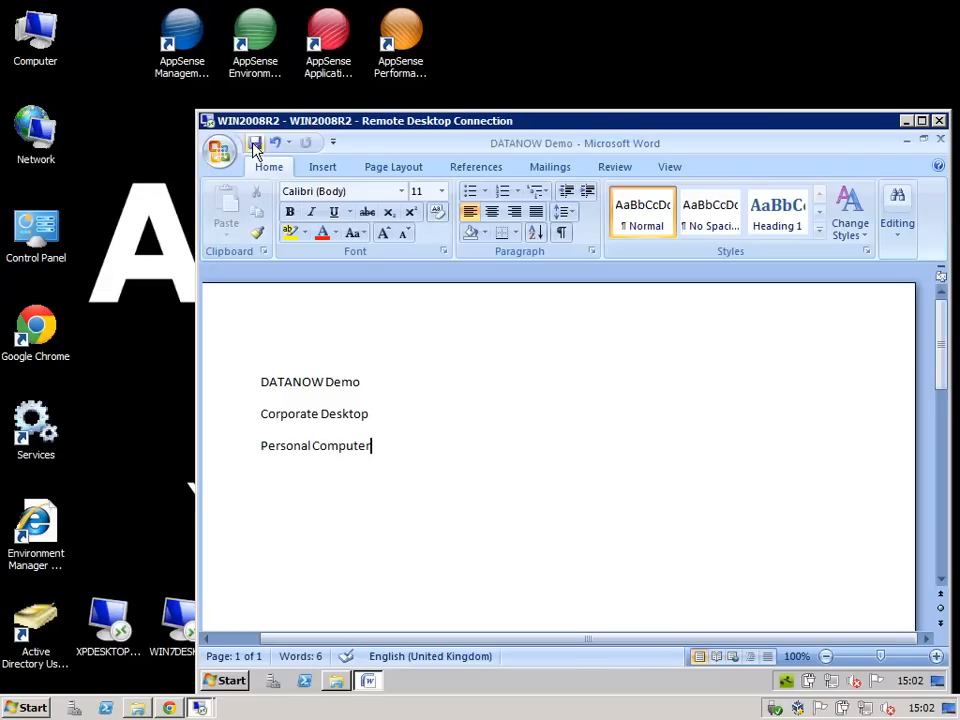
left_click(256, 142)
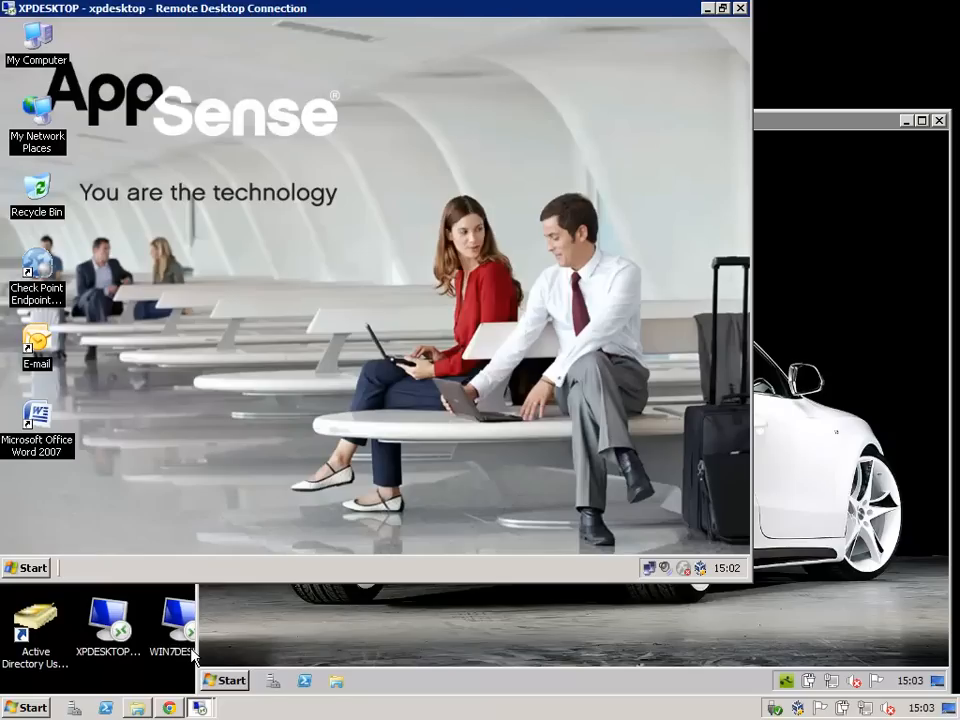
mouse_move(436, 212)
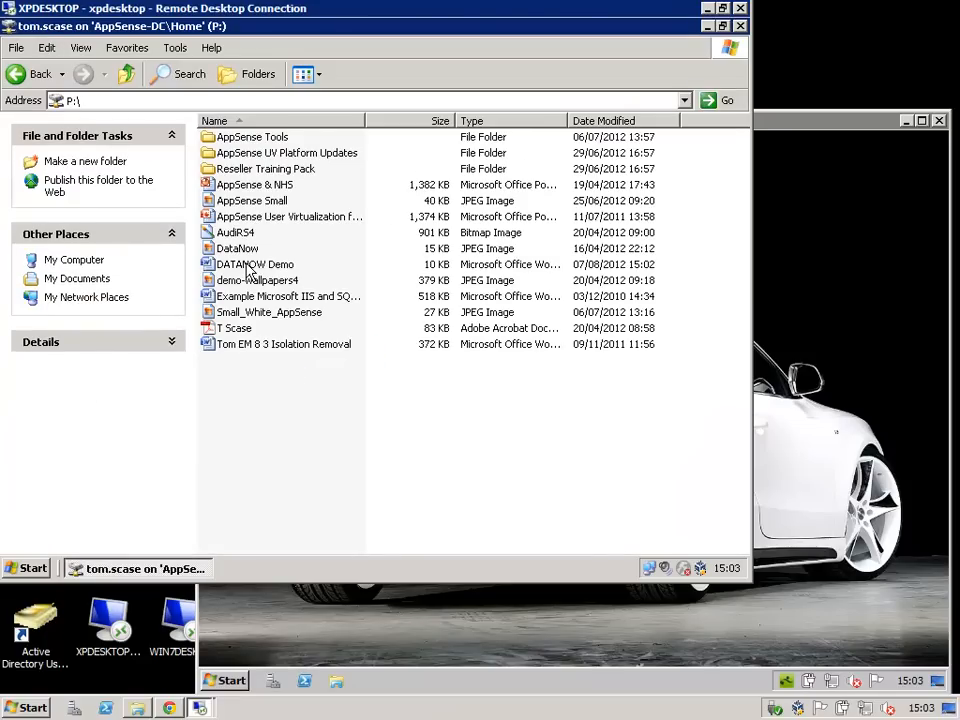
Open the DATANOW Demo document from the XP home drive.
double_click(254, 264)
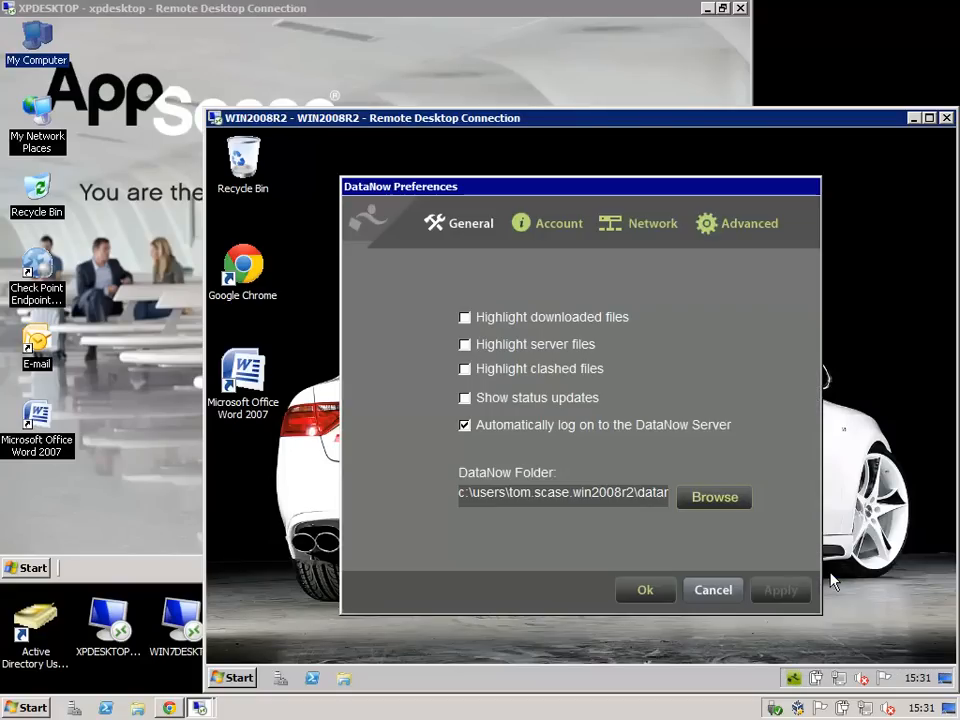
Compare the All my files and No local files sync modes on the Advanced settings.
left_click(748, 224)
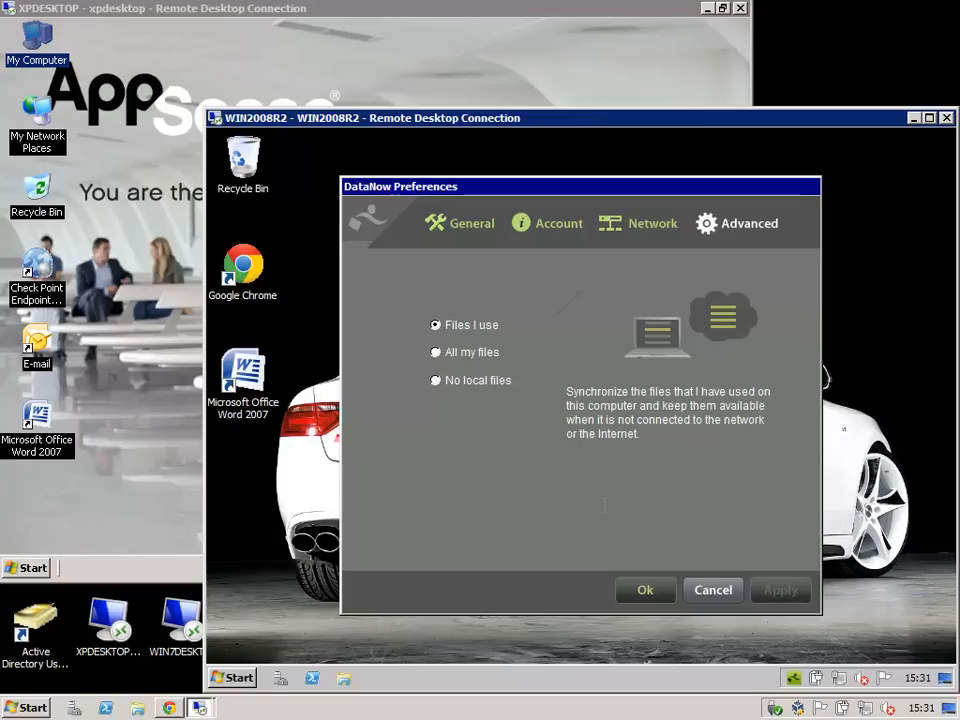
mouse_move(464, 362)
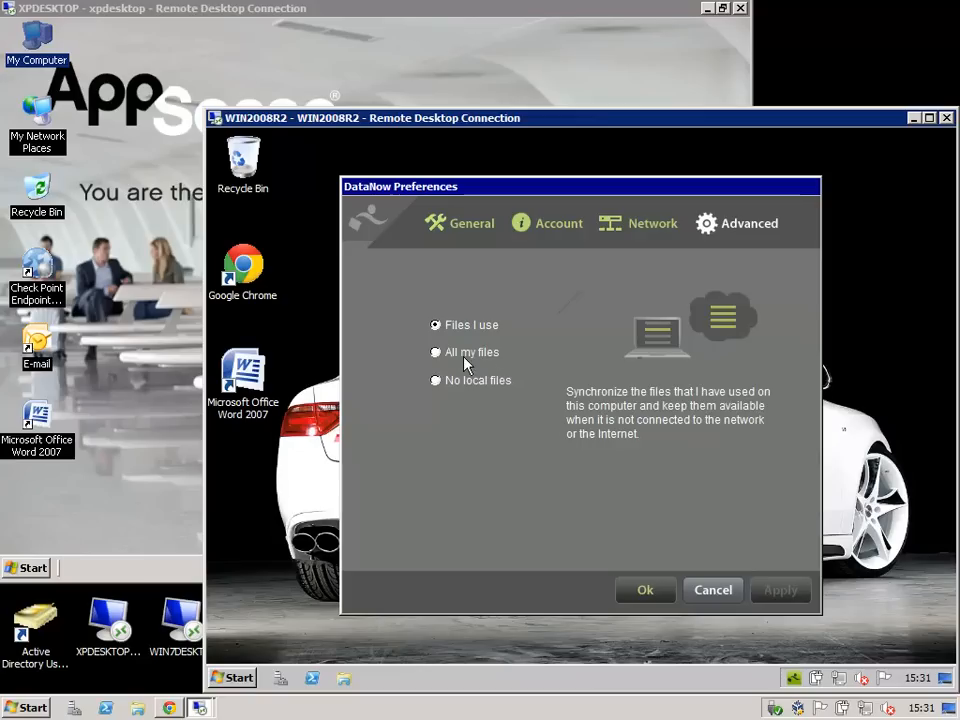
left_click(436, 352)
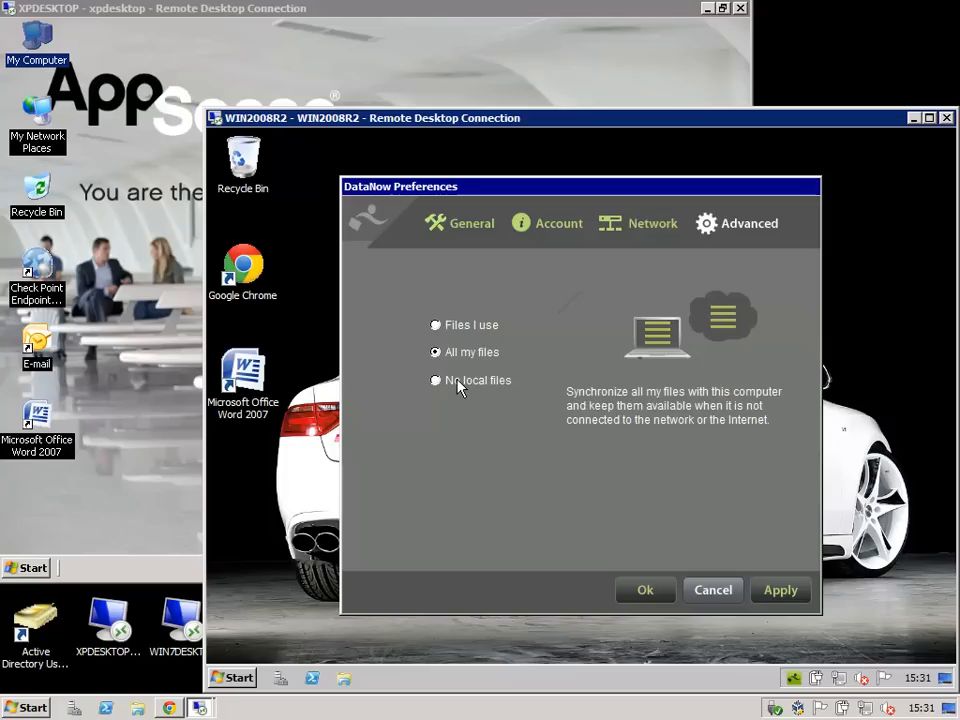
left_click(436, 380)
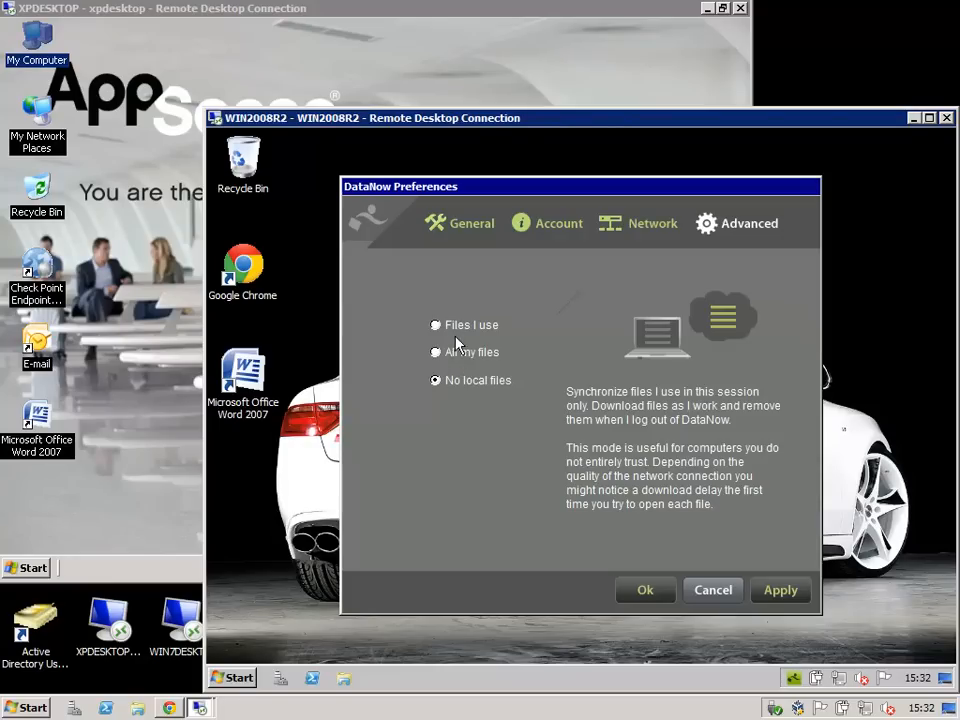
left_click(436, 324)
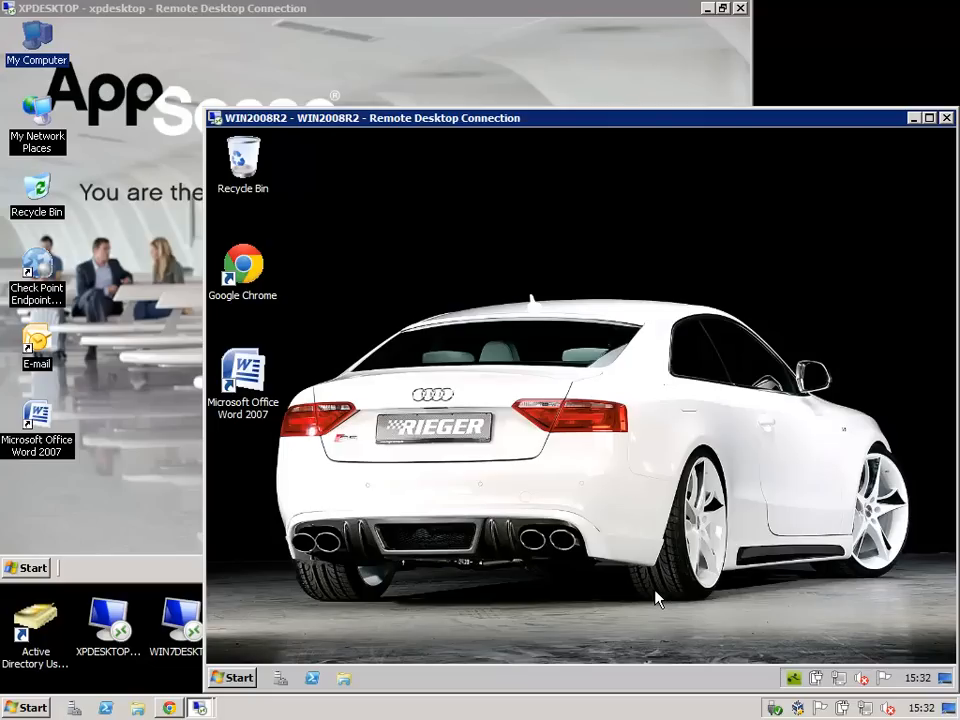
mouse_move(514, 344)
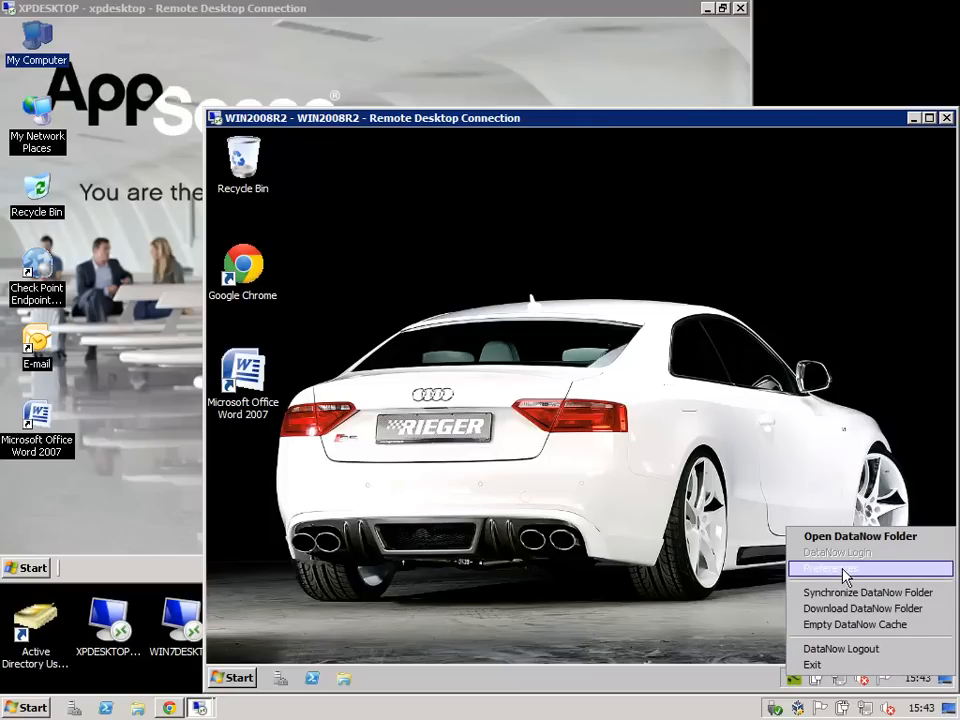
Reopen the DataNow folder and open AppSense Small.jpg, downloading it on demand.
left_click(828, 568)
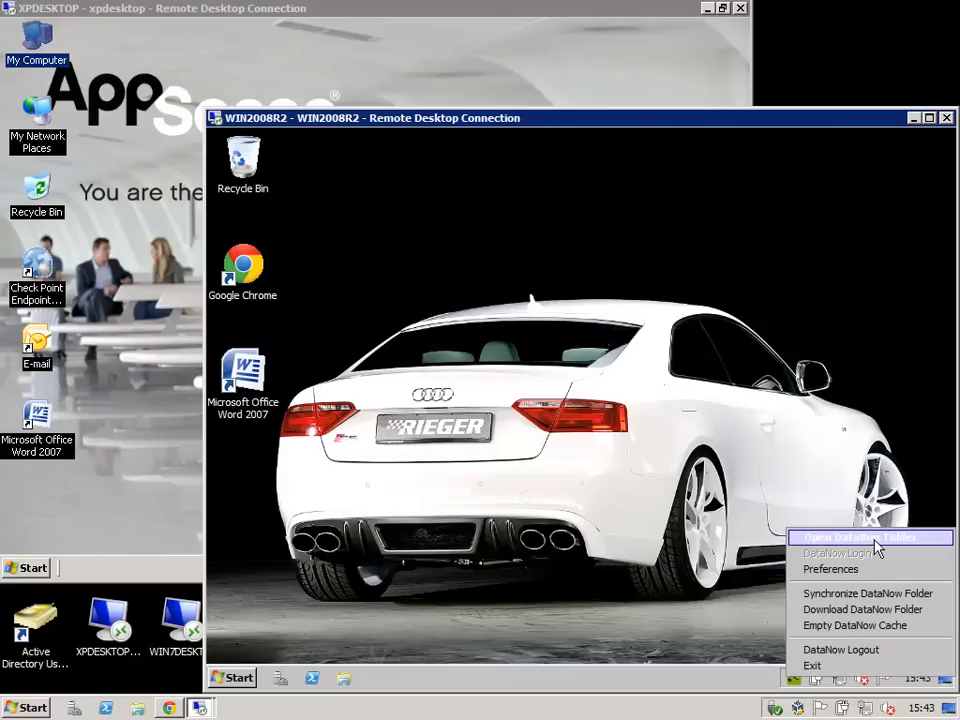
left_click(844, 536)
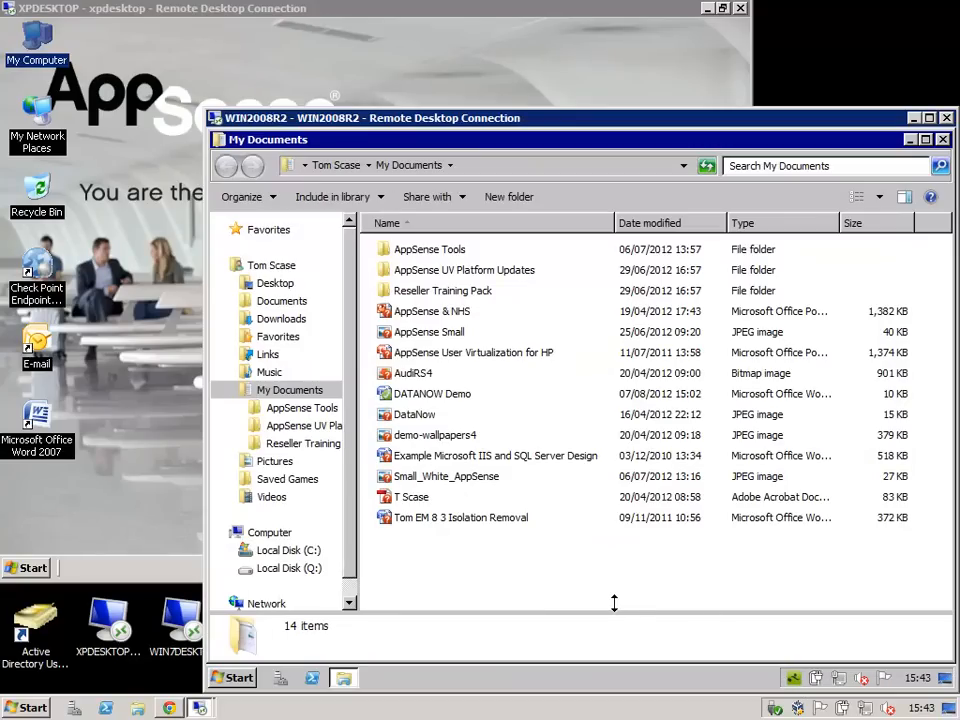
mouse_move(502, 604)
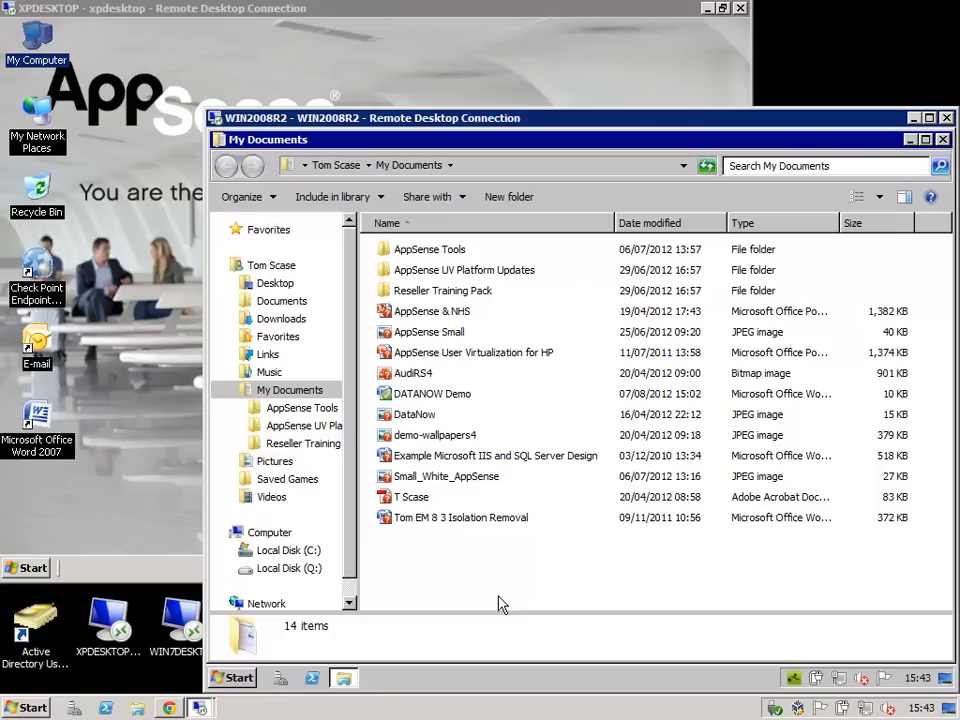
mouse_move(436, 392)
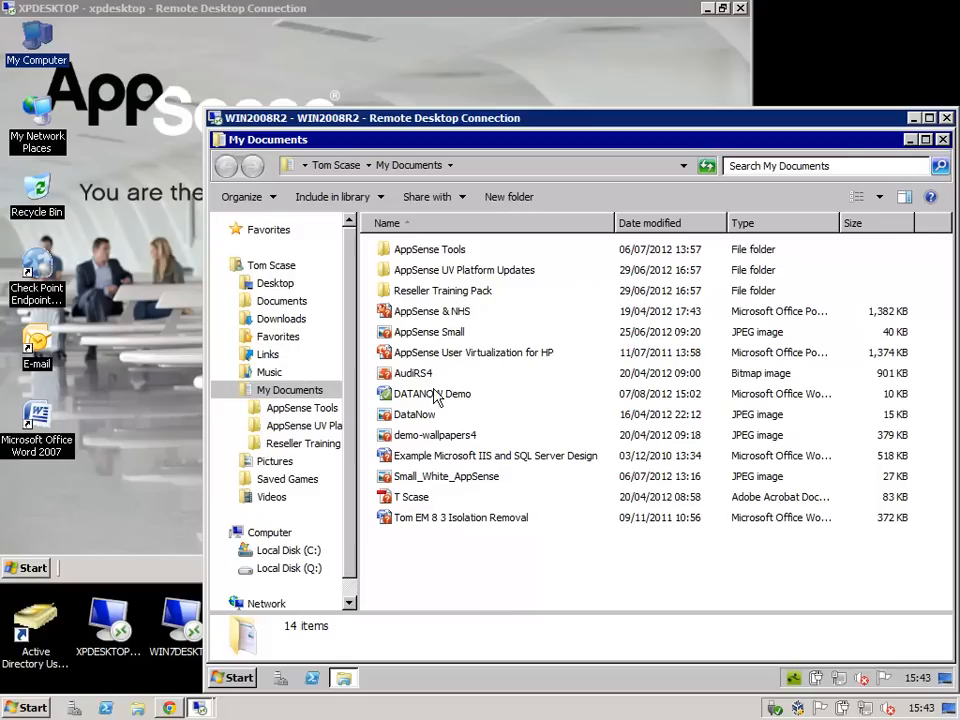
mouse_move(430, 392)
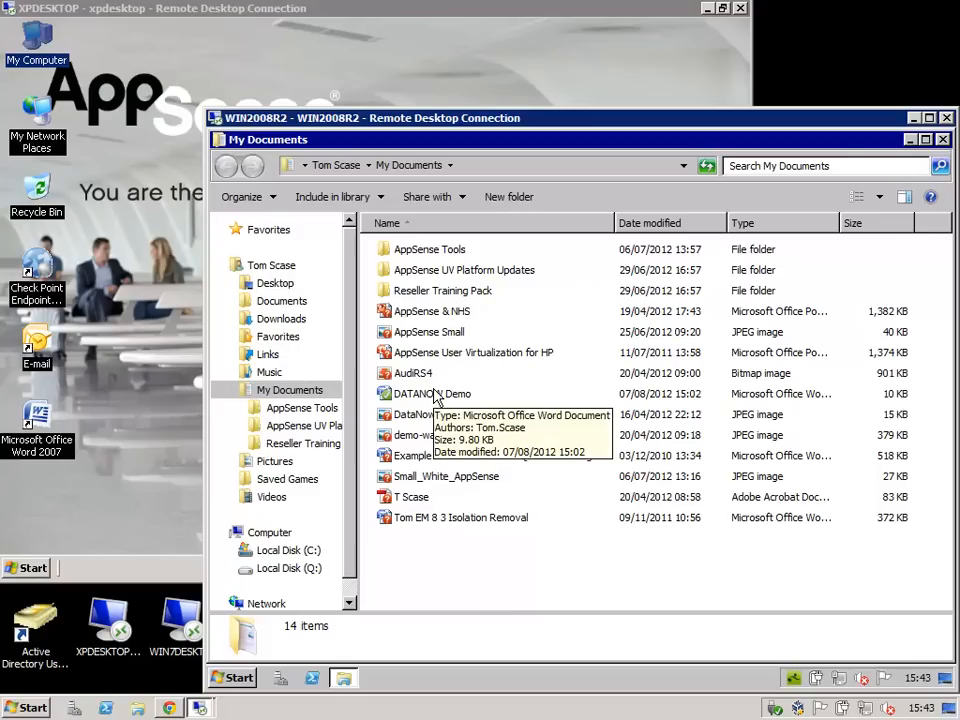
mouse_move(432, 360)
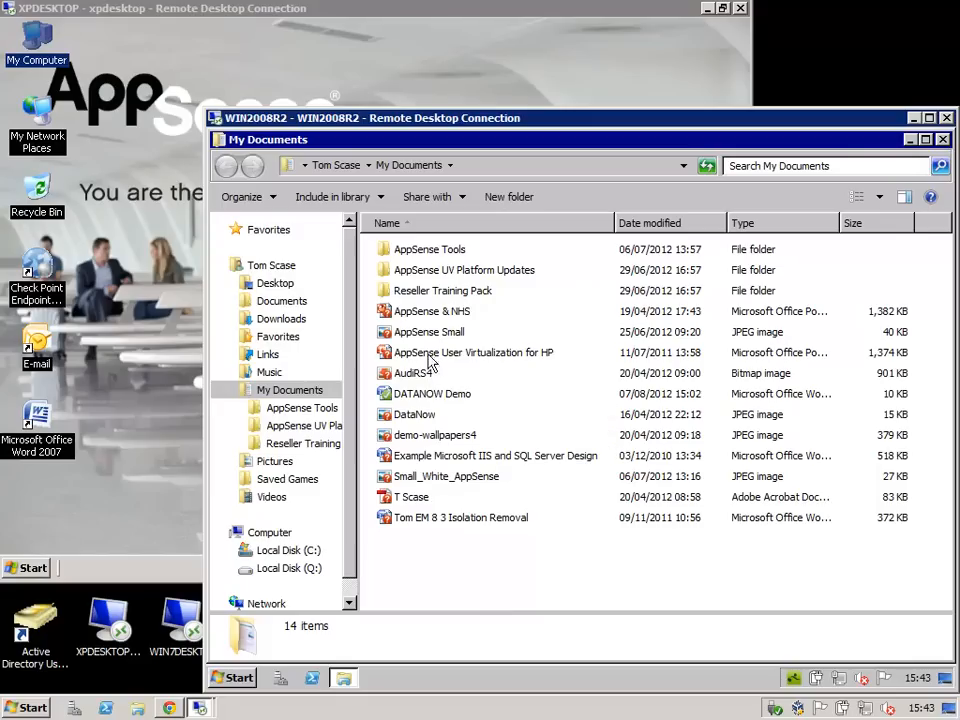
left_click(428, 332)
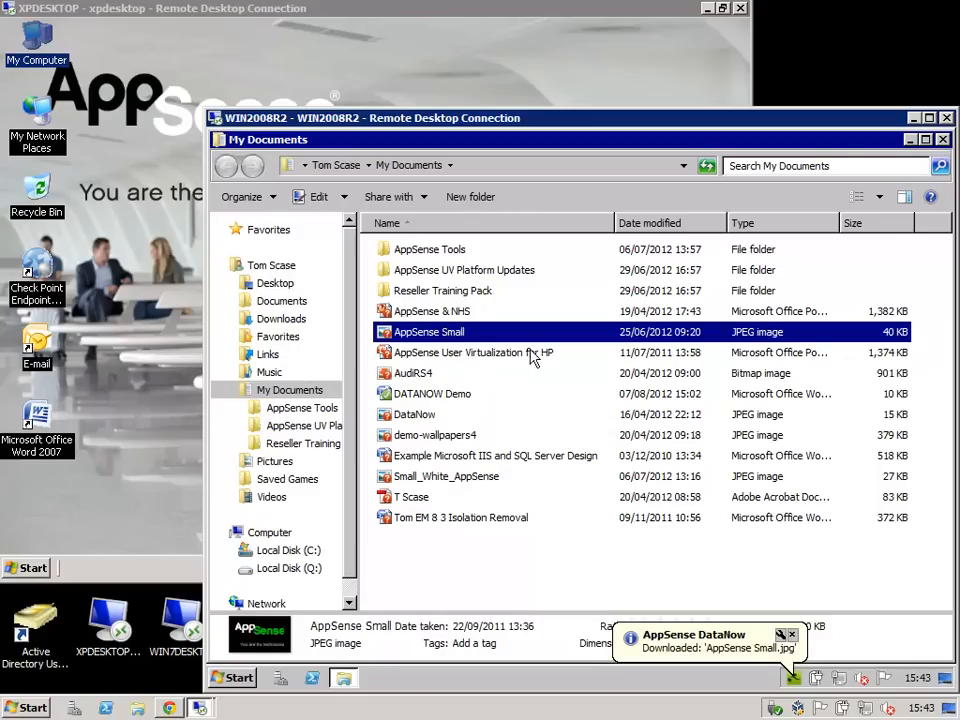
double_click(428, 332)
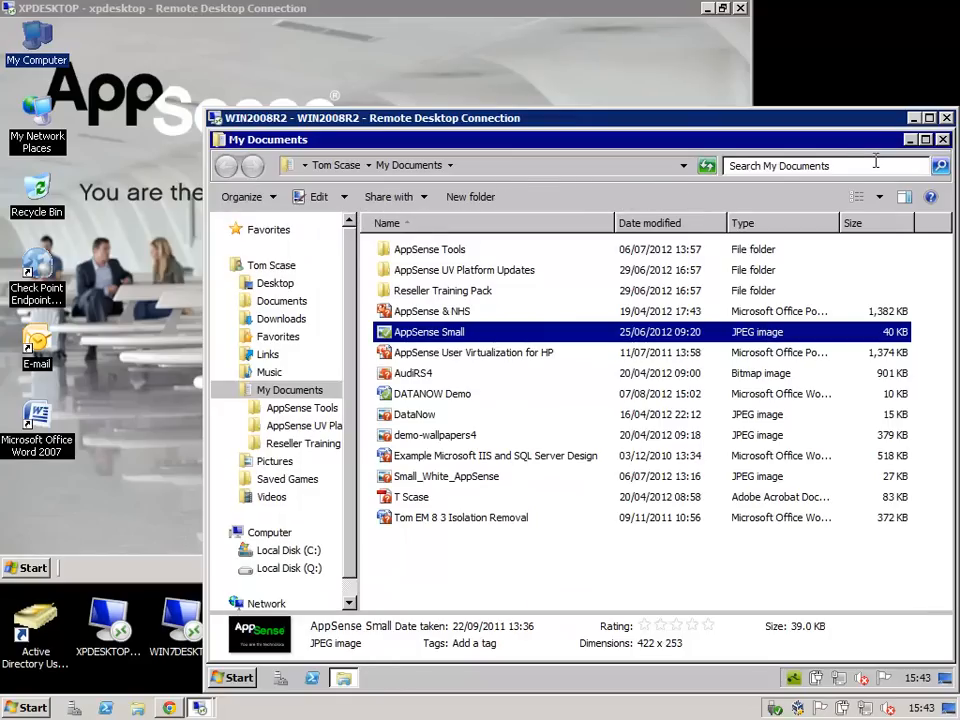
mouse_move(700, 150)
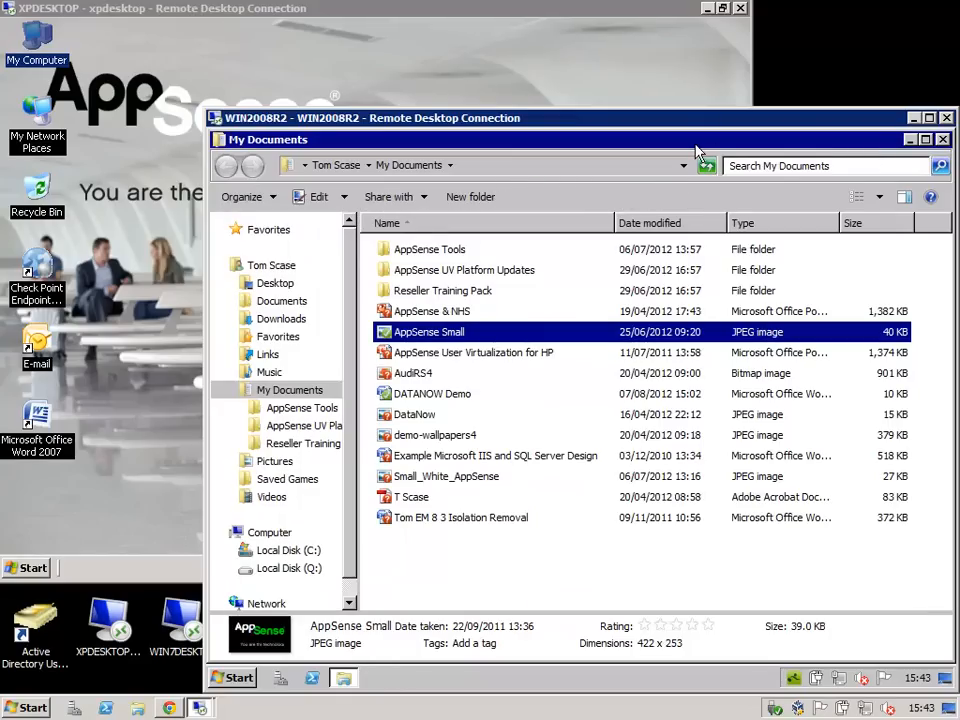
mouse_move(476, 588)
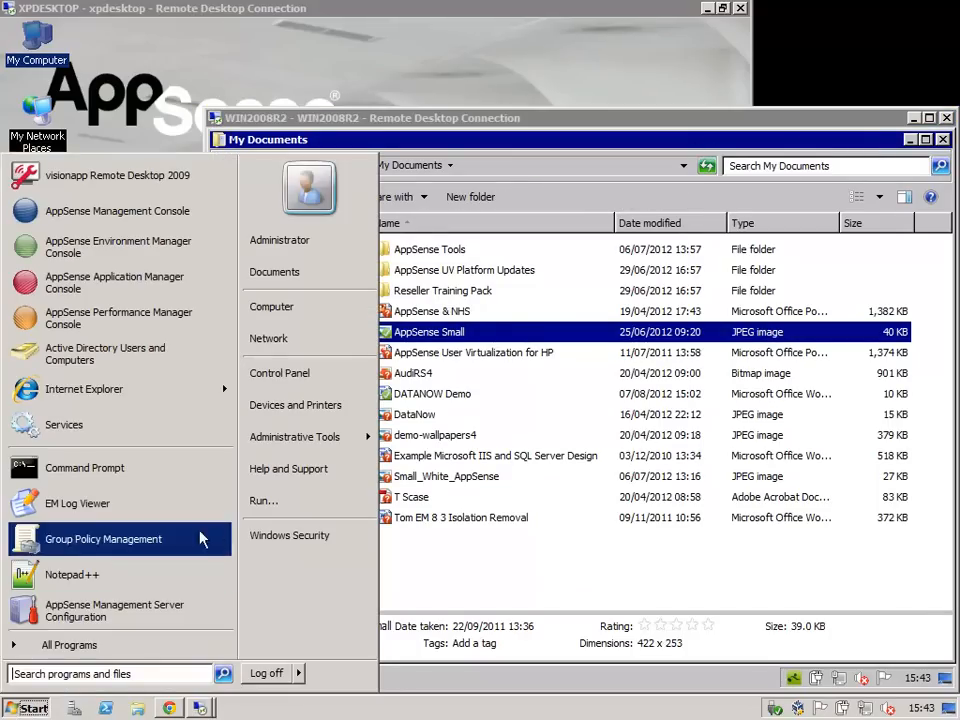
mouse_move(264, 500)
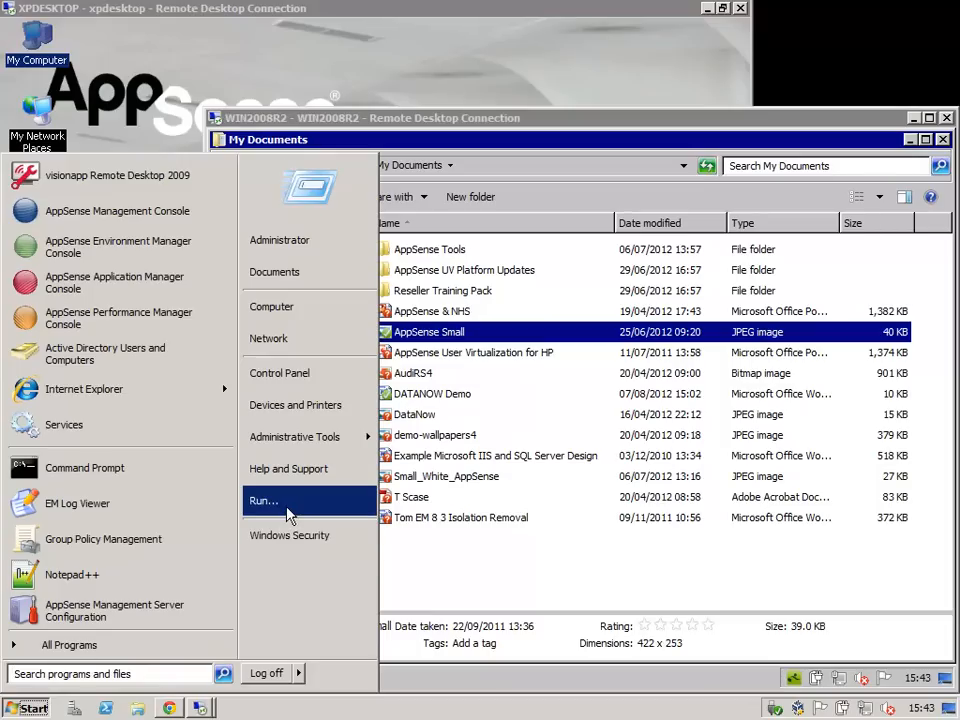
Browse the server's local DataNow folder via the \\WIN2008R2\c$\Users path in Explorer.
left_click(264, 500)
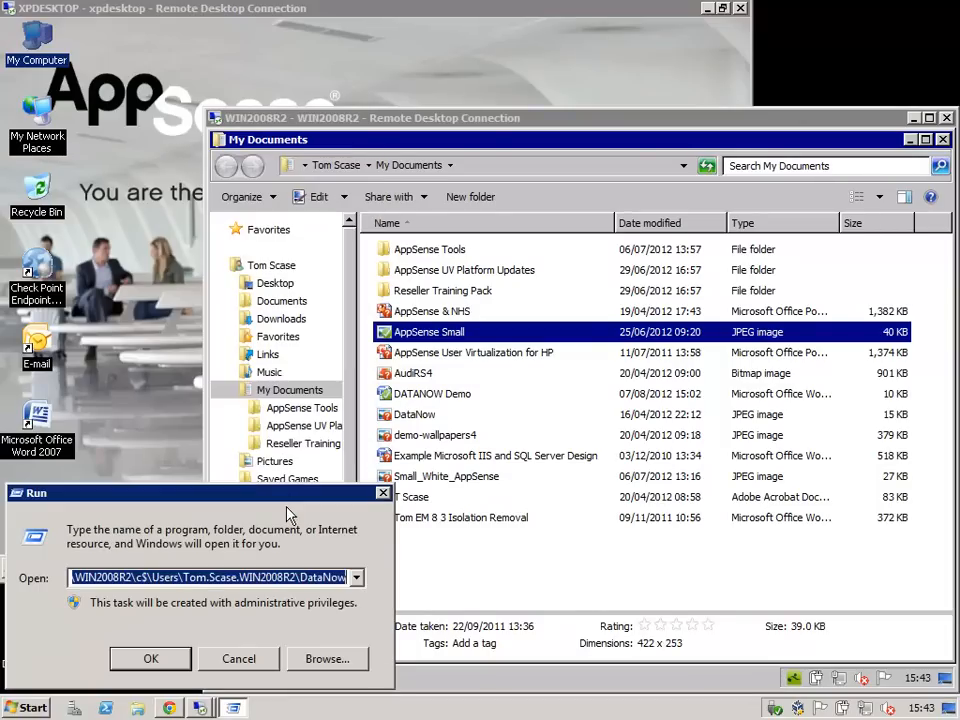
left_click(150, 658)
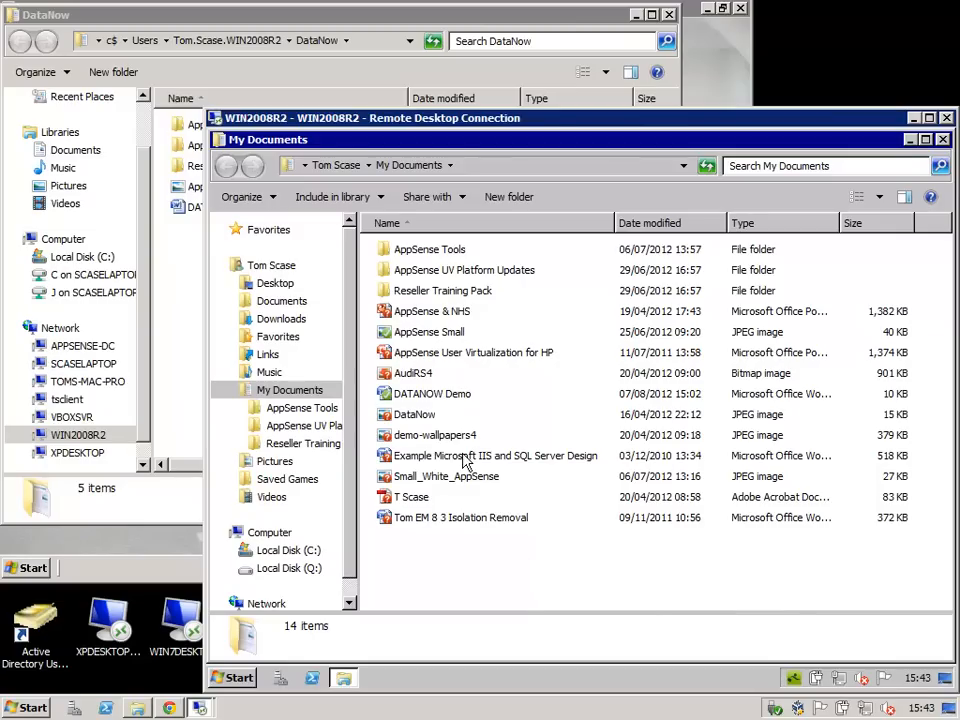
double_click(496, 456)
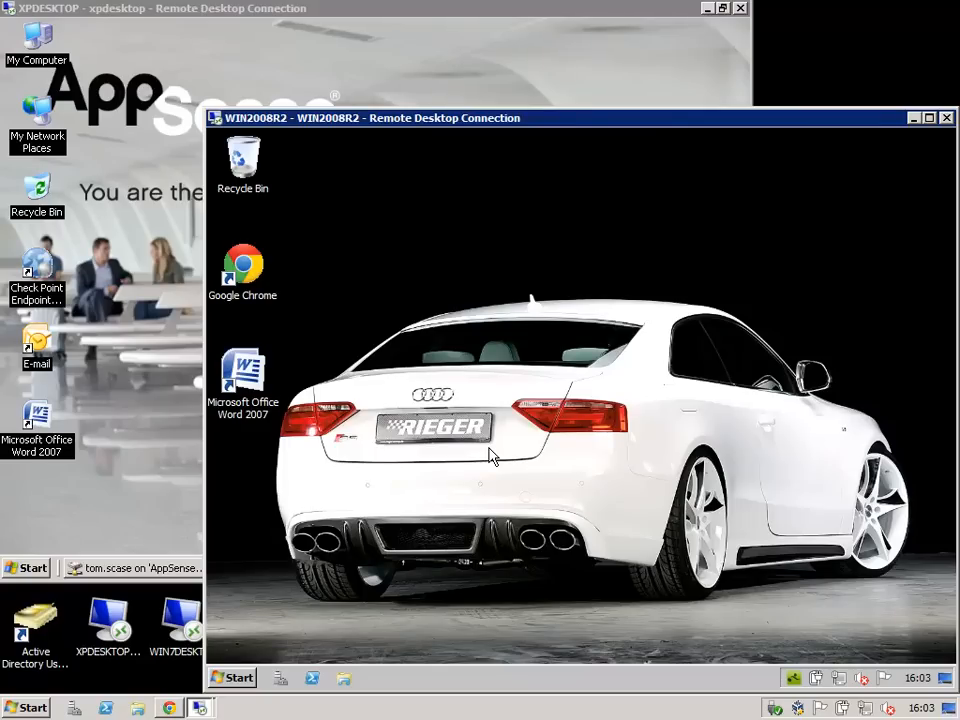
mouse_move(170, 658)
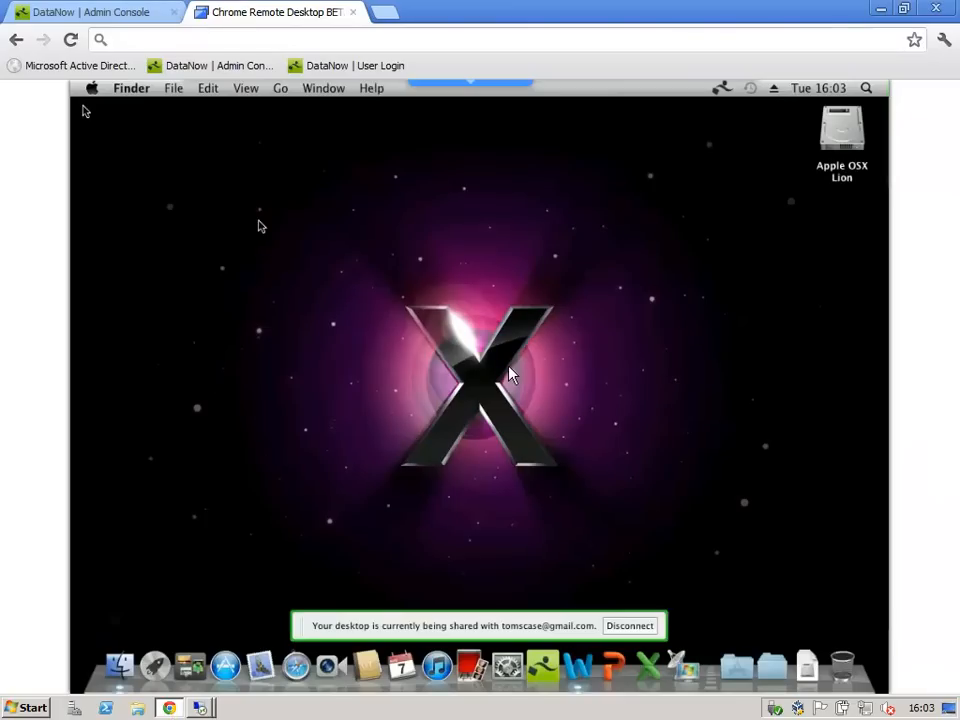
mouse_move(676, 340)
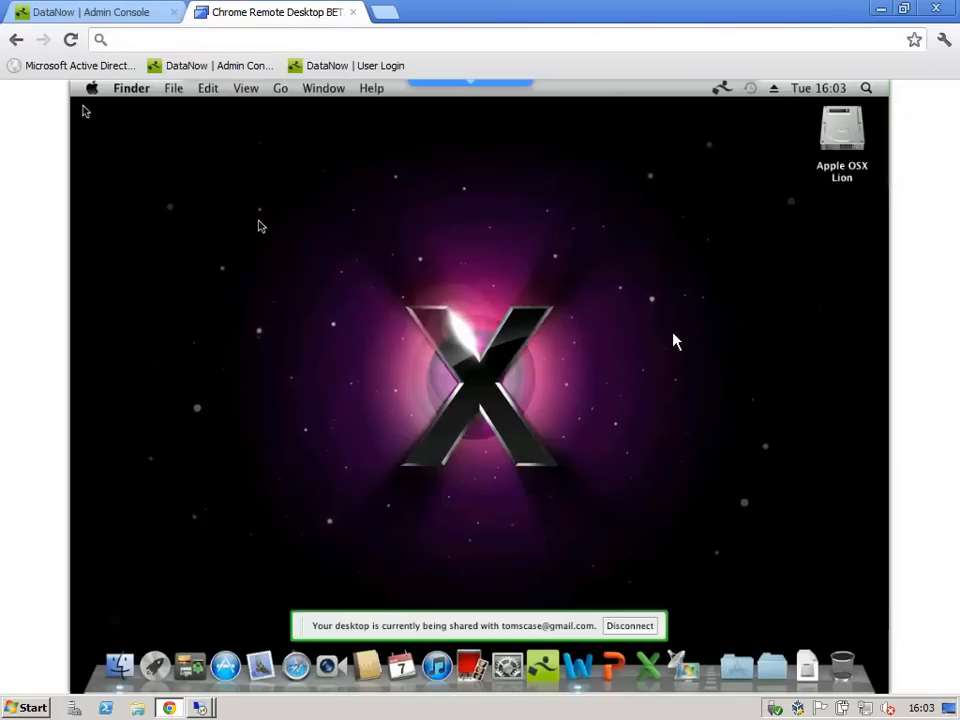
mouse_move(710, 210)
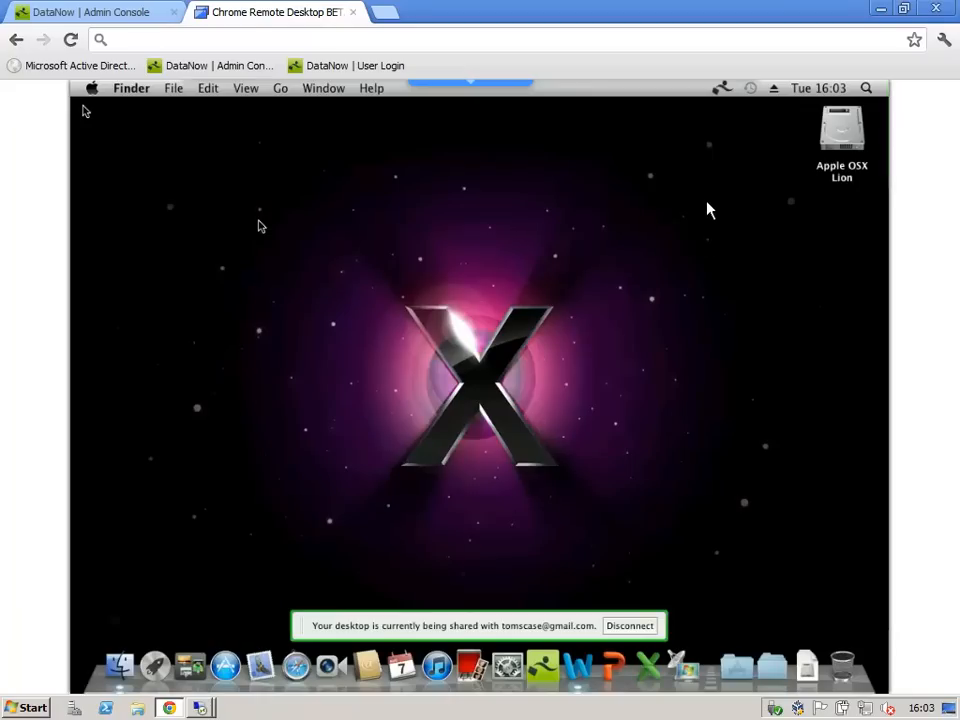
From the Mac's DataNow folder, open DATANOW Demo.docx in Word via its context menu.
left_click(722, 88)
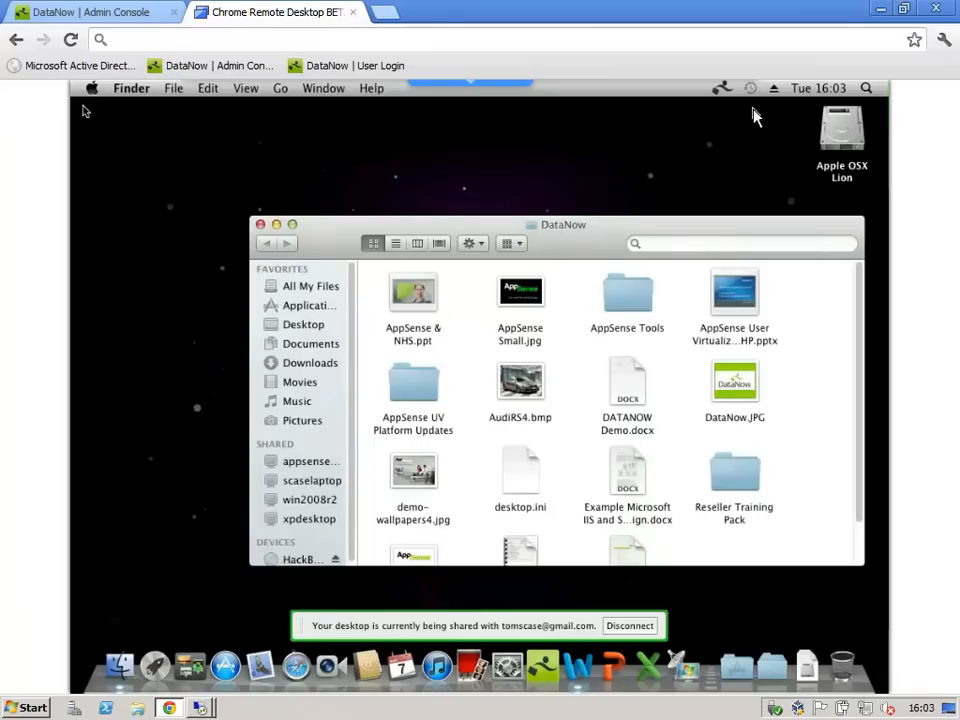
left_click(628, 388)
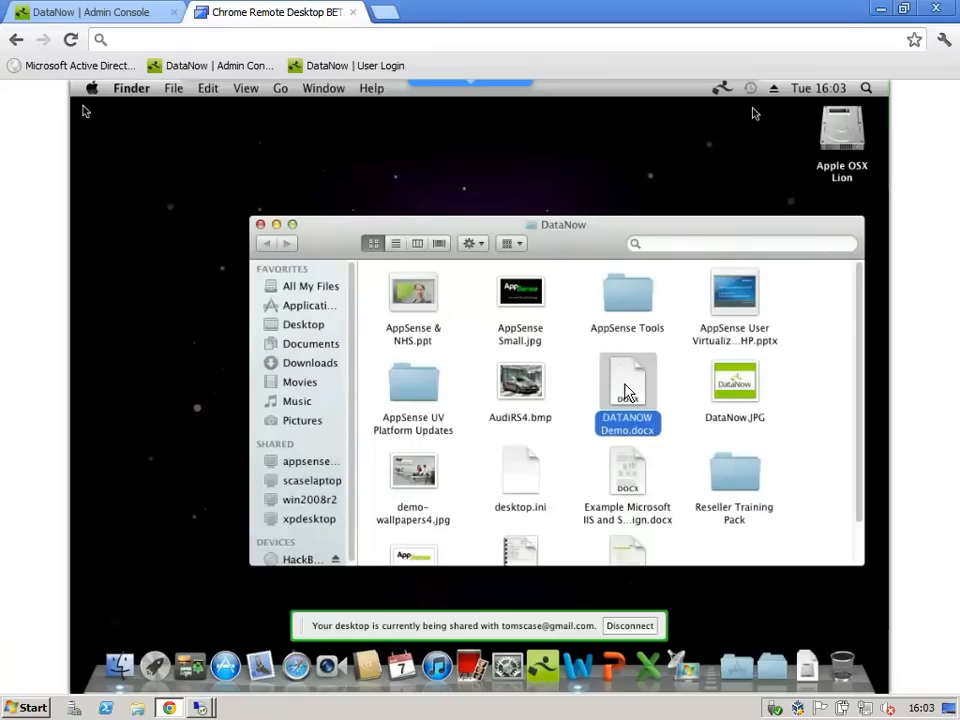
right_click(628, 390)
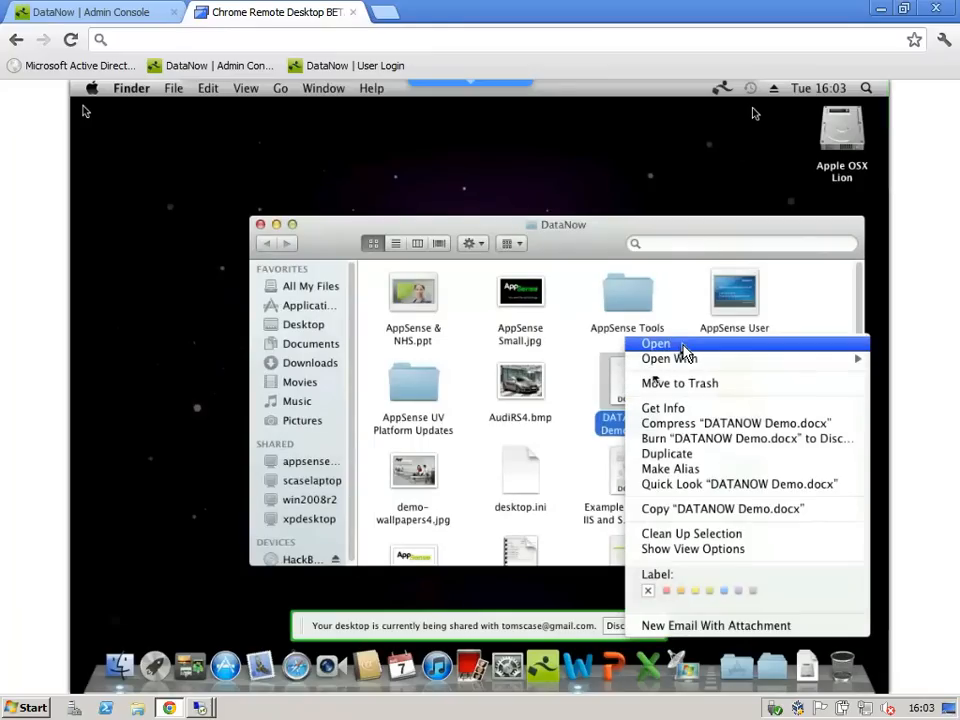
left_click(656, 344)
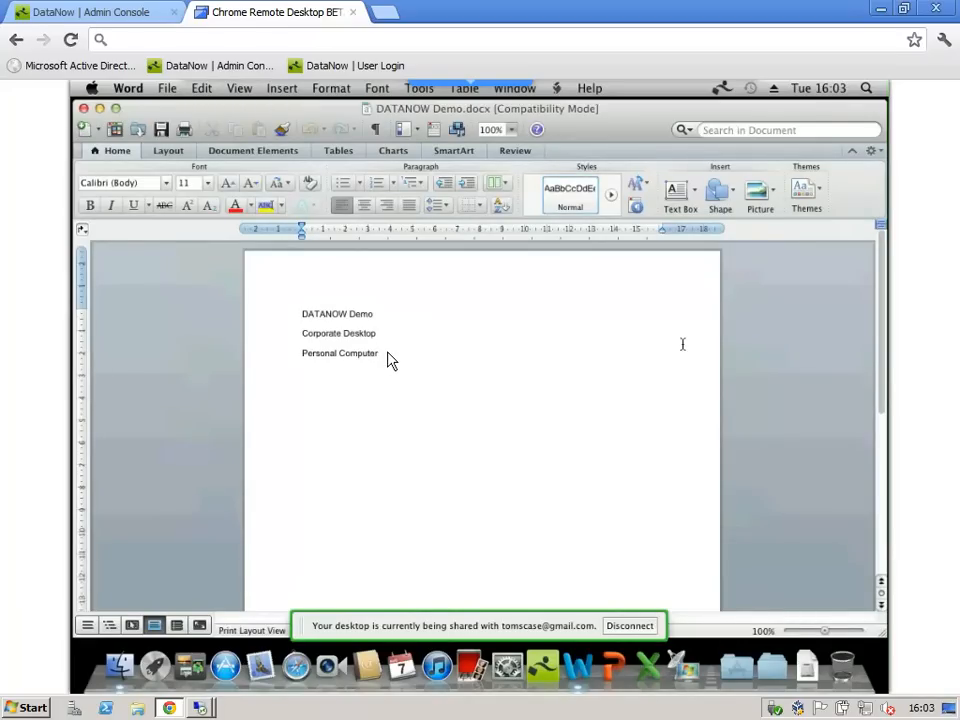
Add an 'Apple OSX' line below Personal Computer, save DATANOW Demo and close the folder window.
left_click(378, 352)
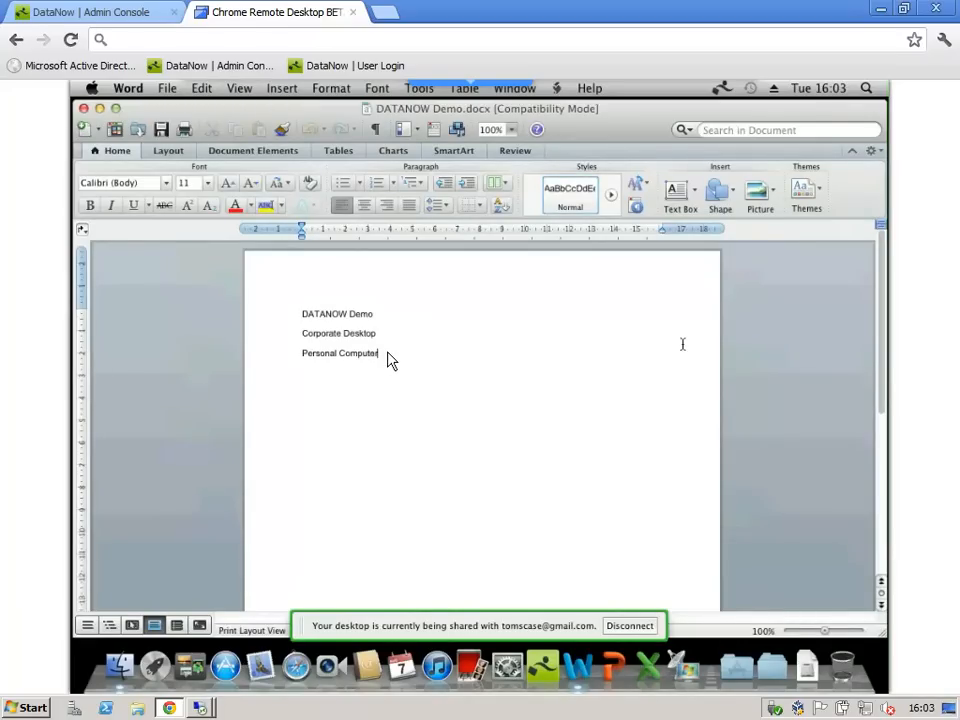
type("Apl")
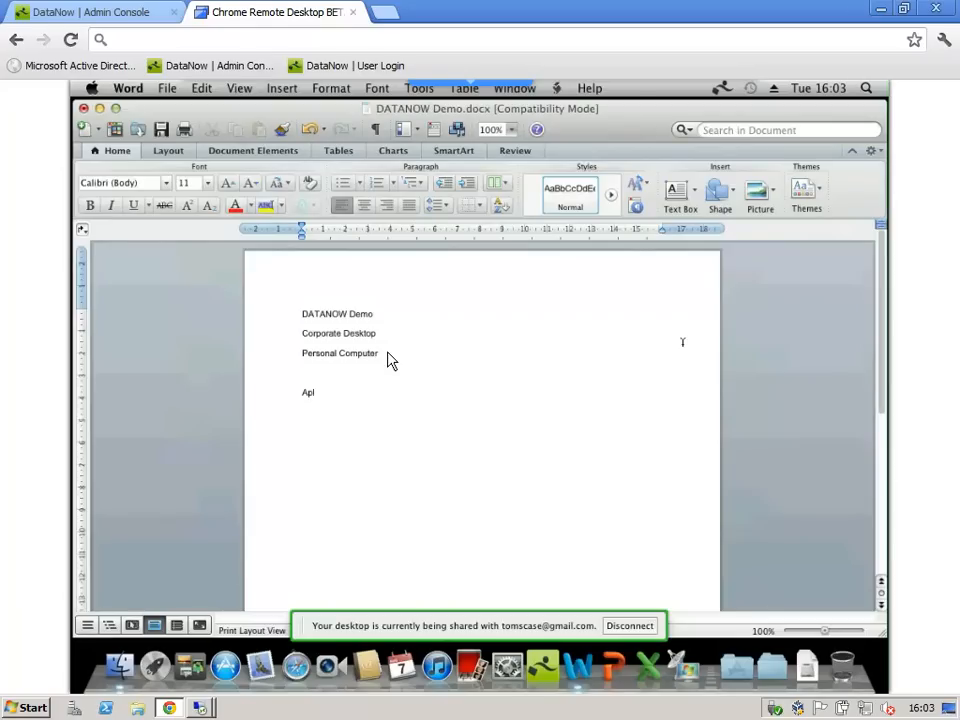
type("ple OSX")
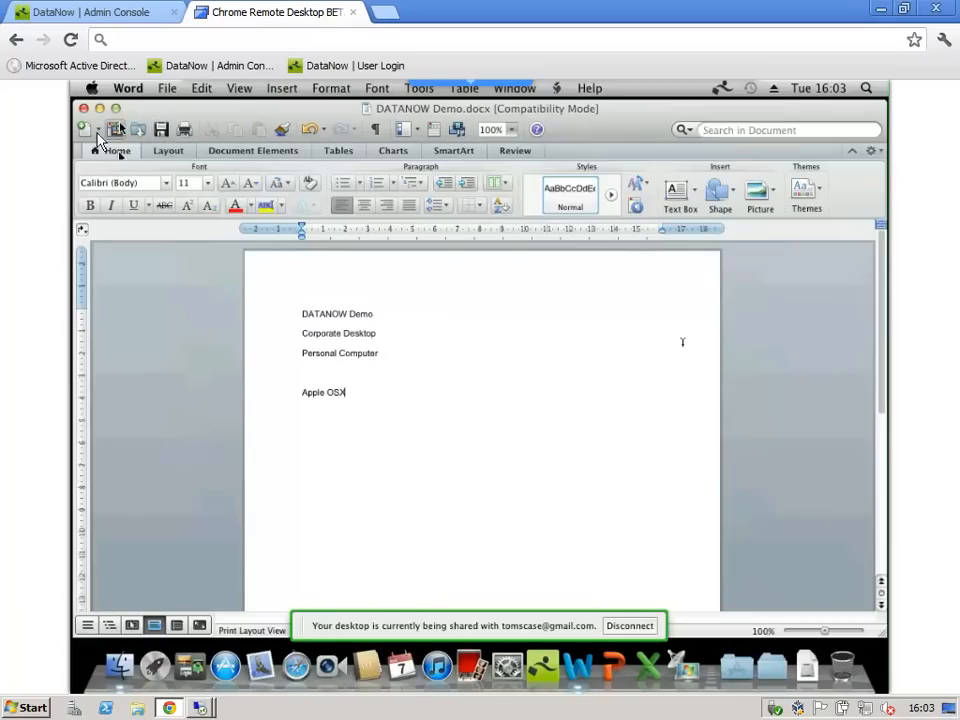
left_click(128, 88)
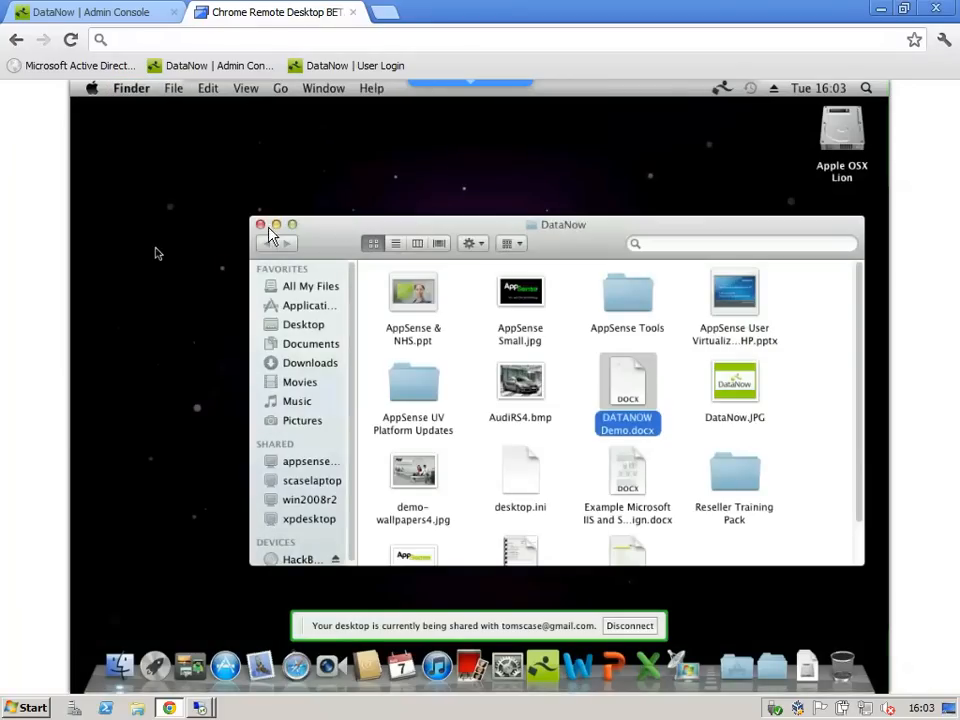
left_click(260, 224)
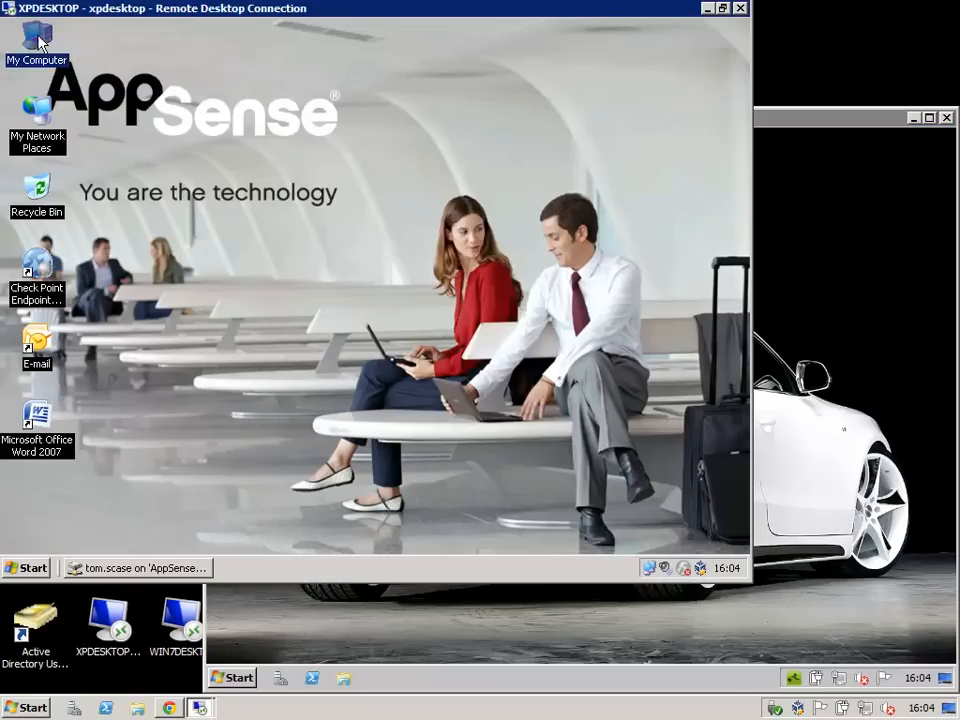
From My Computer on XP, open the home network drive and DATANOW Demo in Word 2007.
double_click(36, 40)
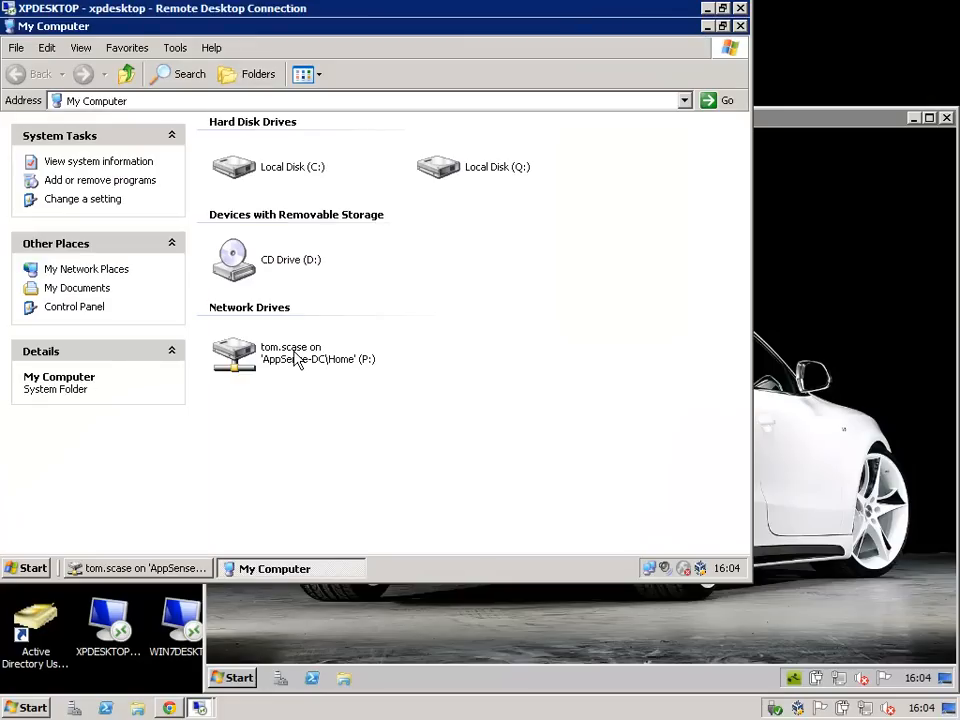
double_click(234, 356)
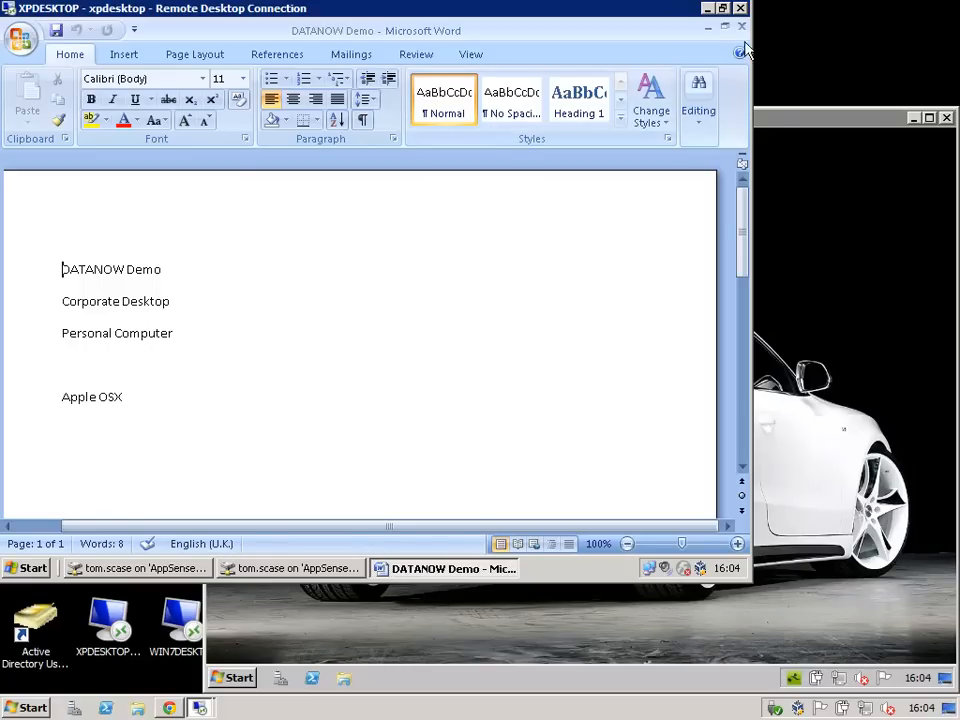
left_click(136, 568)
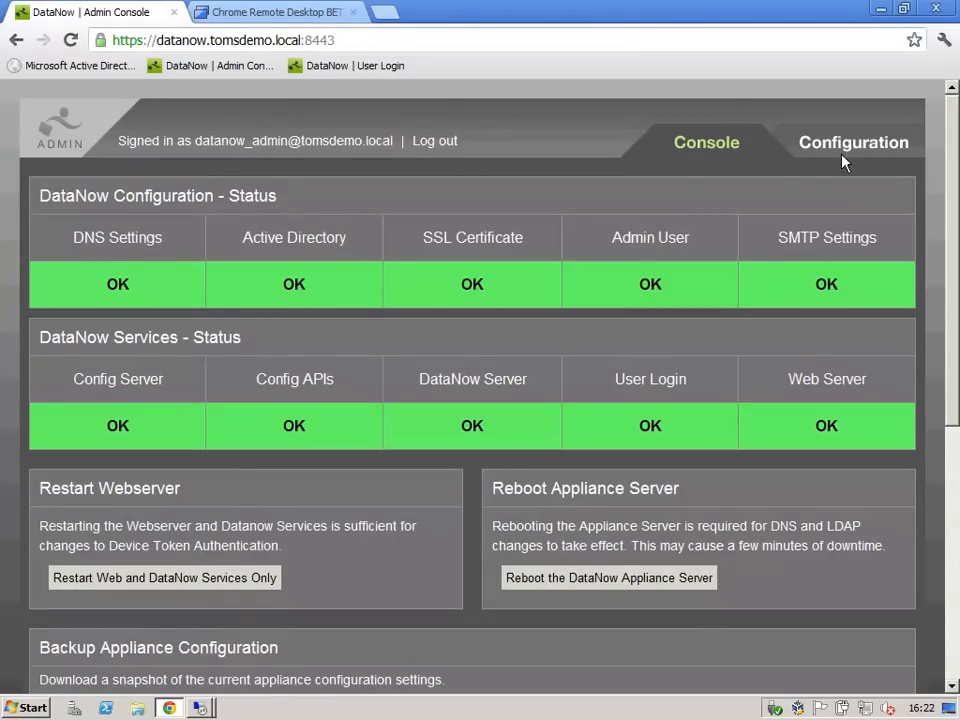
left_click(852, 142)
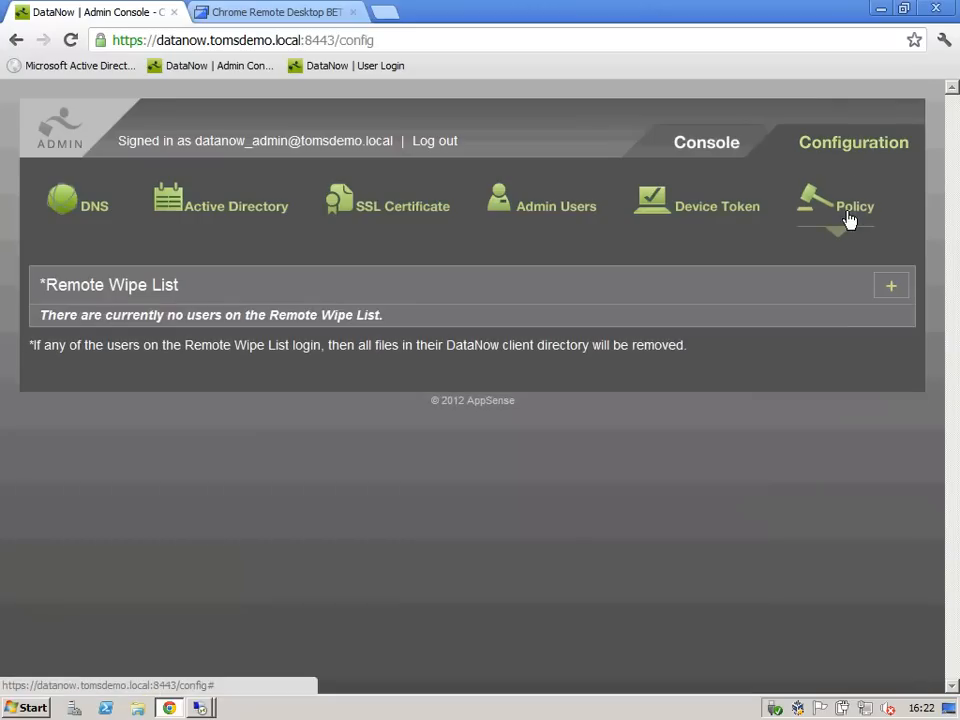
left_click(890, 284)
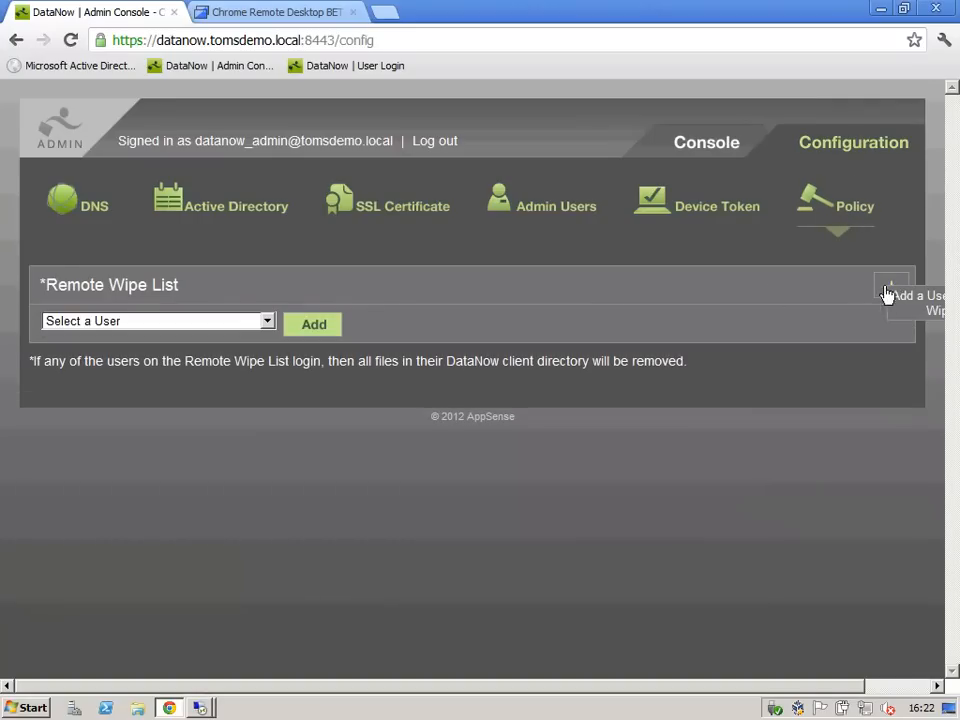
left_click(158, 320)
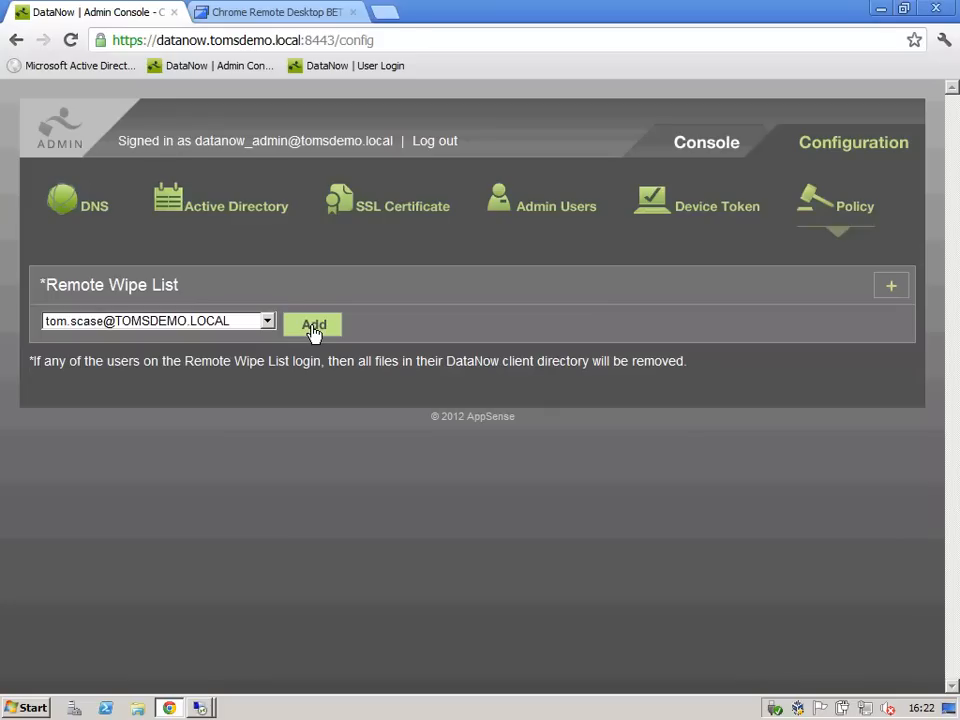
left_click(314, 324)
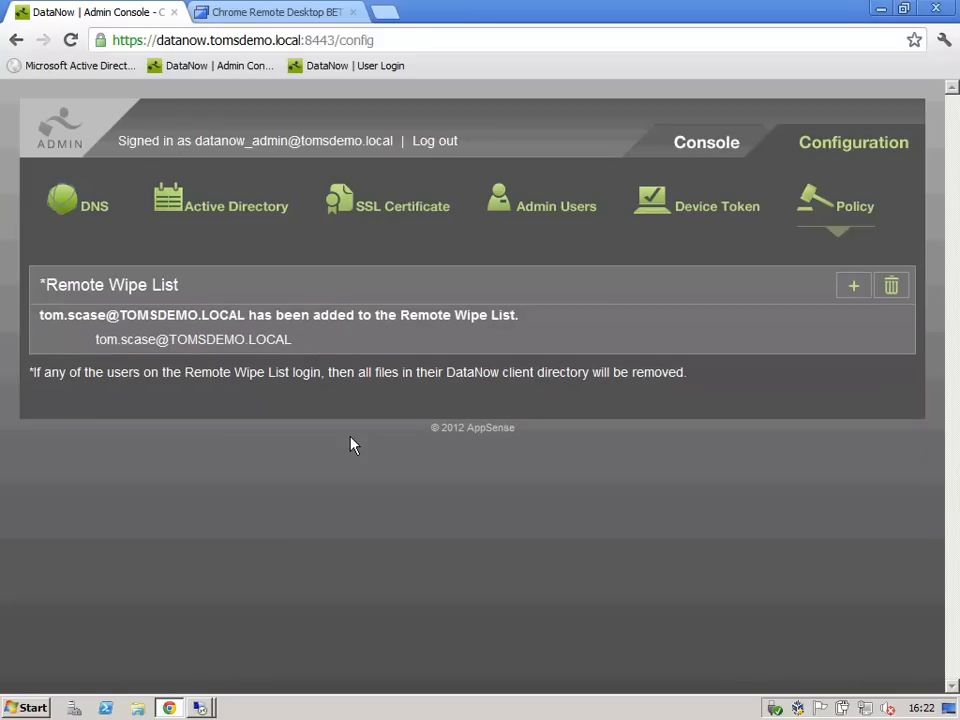
mouse_move(884, 28)
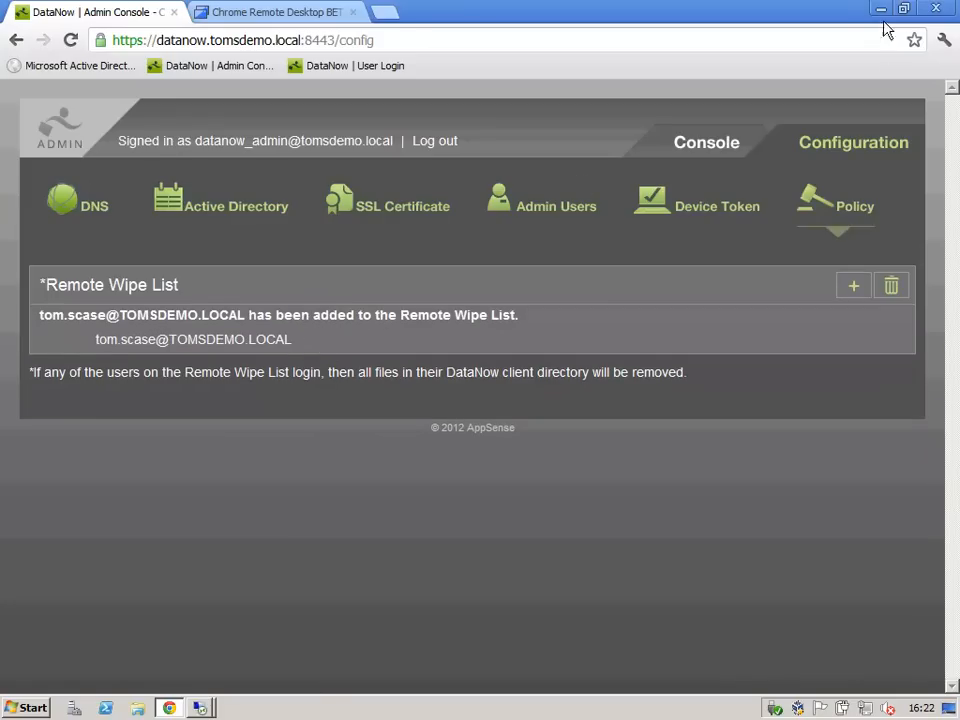
left_click(276, 12)
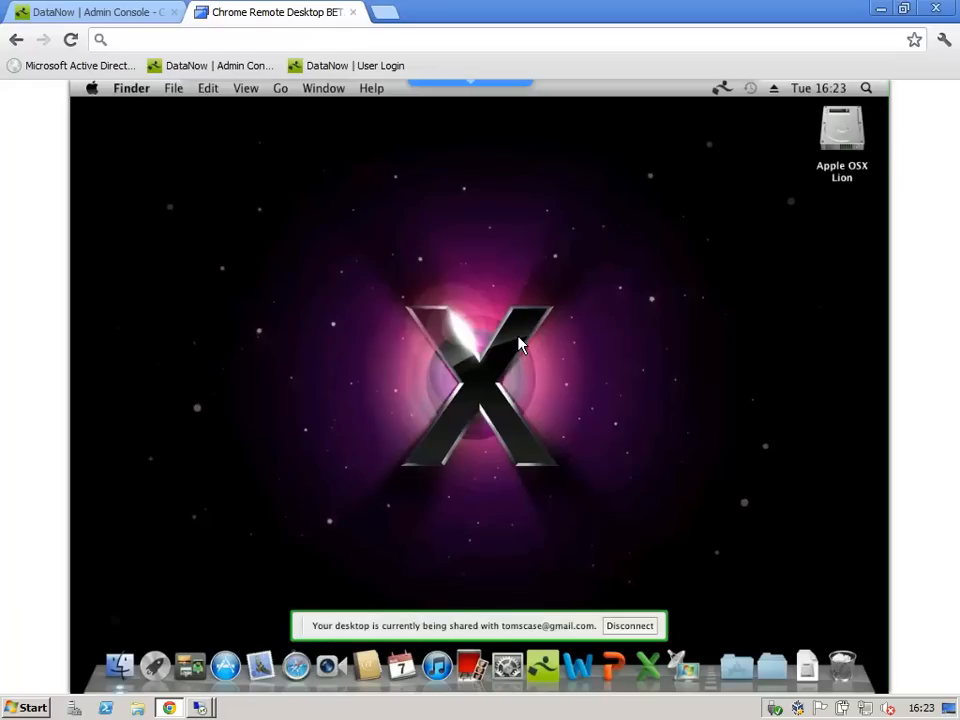
mouse_move(776, 670)
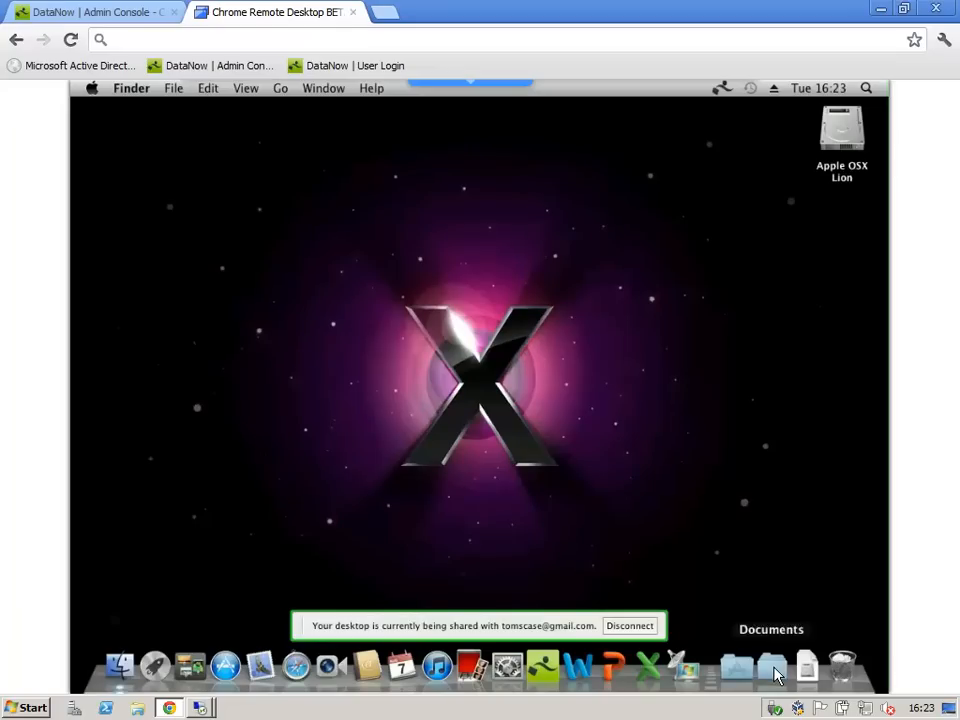
Expand the Documents stack in the Mac dock to list its folders, including DataNow.
left_click(772, 664)
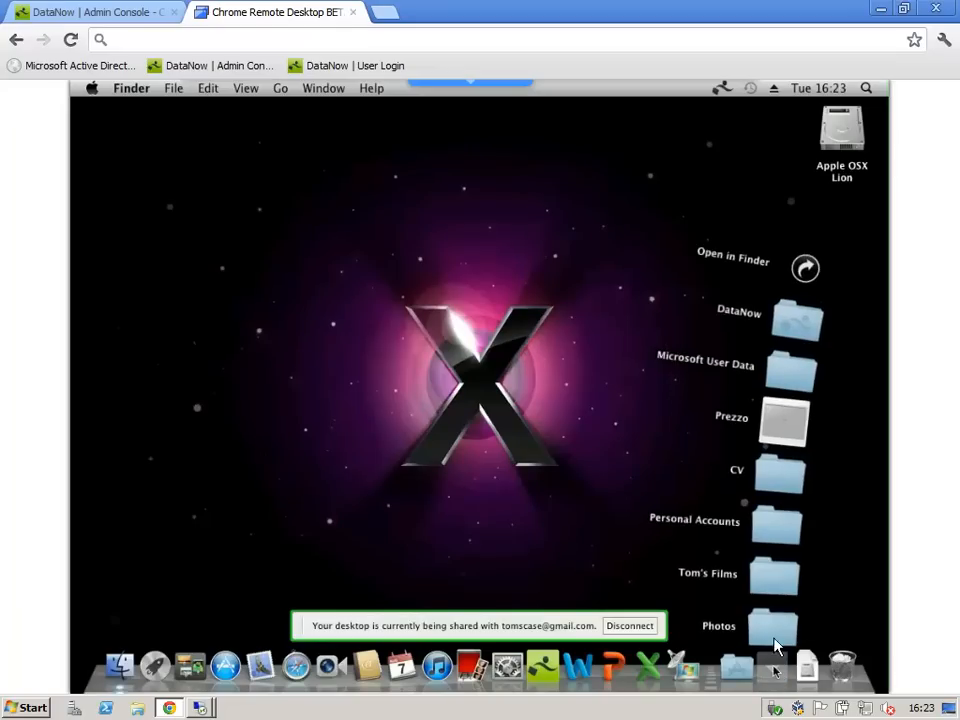
mouse_move(796, 328)
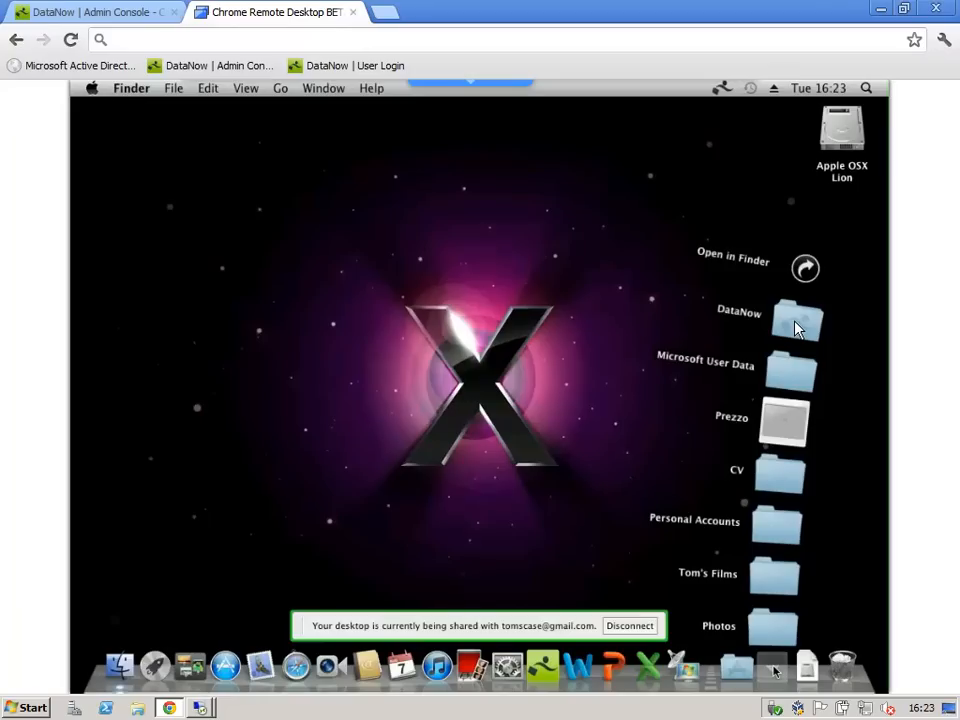
mouse_move(796, 344)
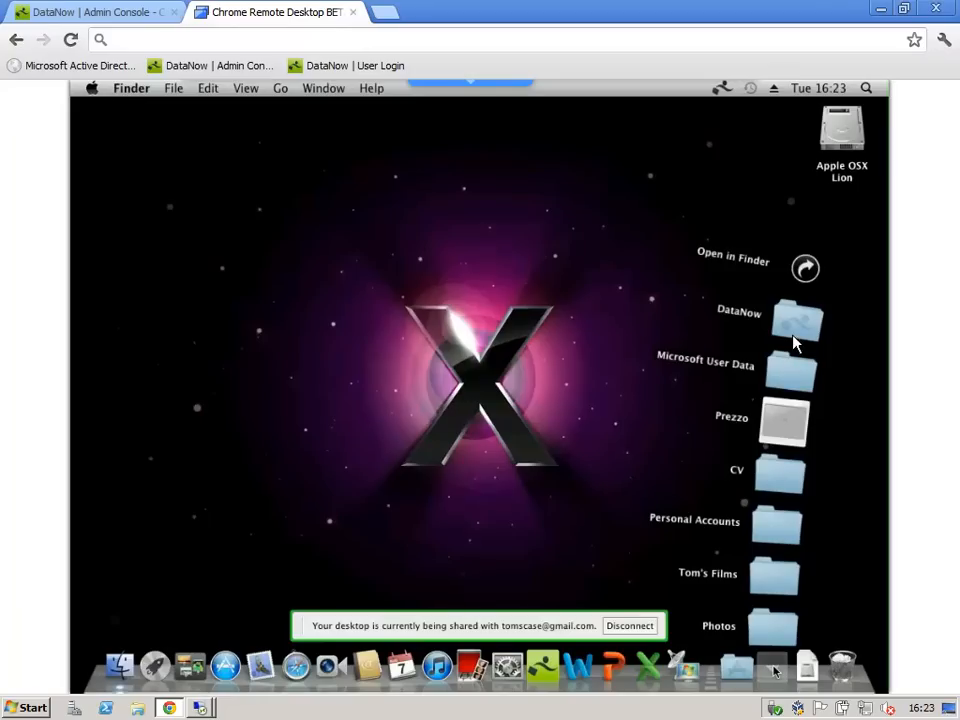
mouse_move(796, 322)
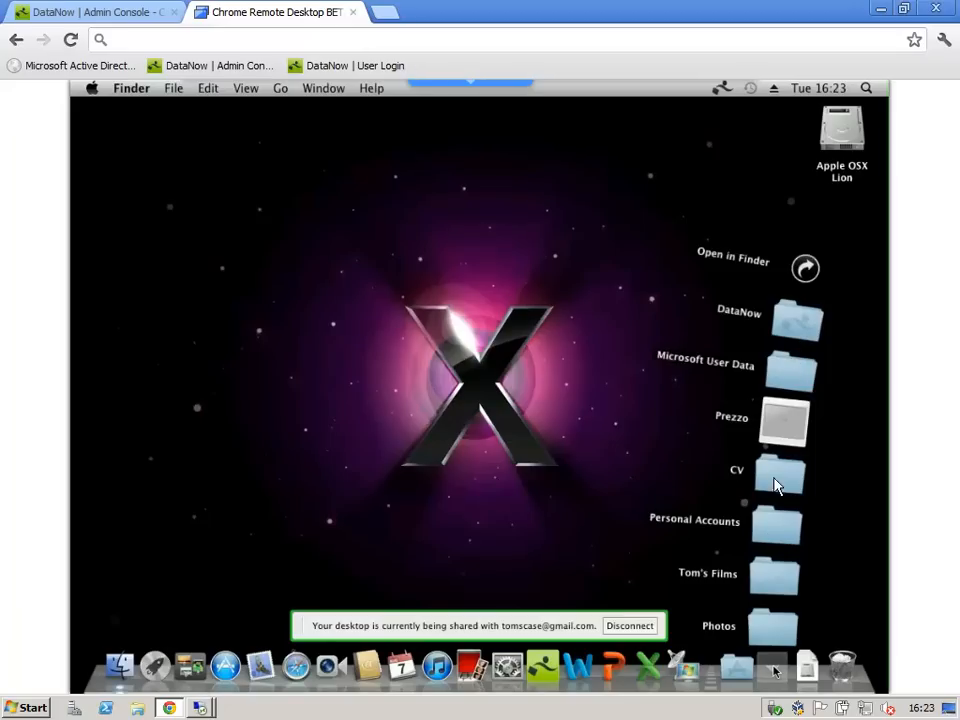
mouse_move(796, 376)
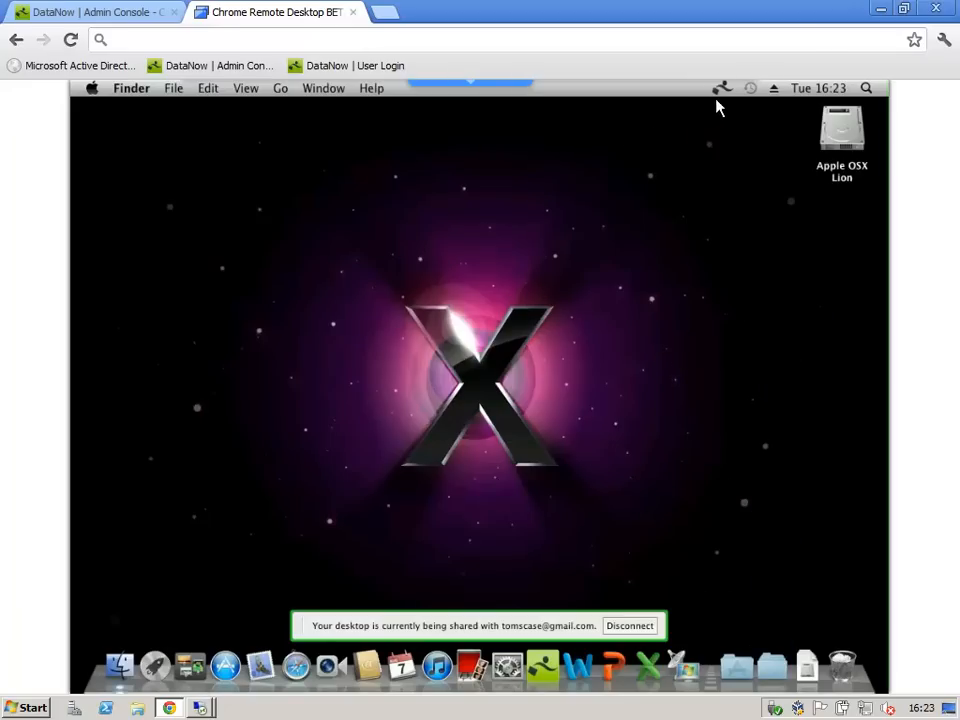
Log the Mac DataNow client out and back in, then acknowledge the policy-enforced refusal message.
left_click(722, 88)
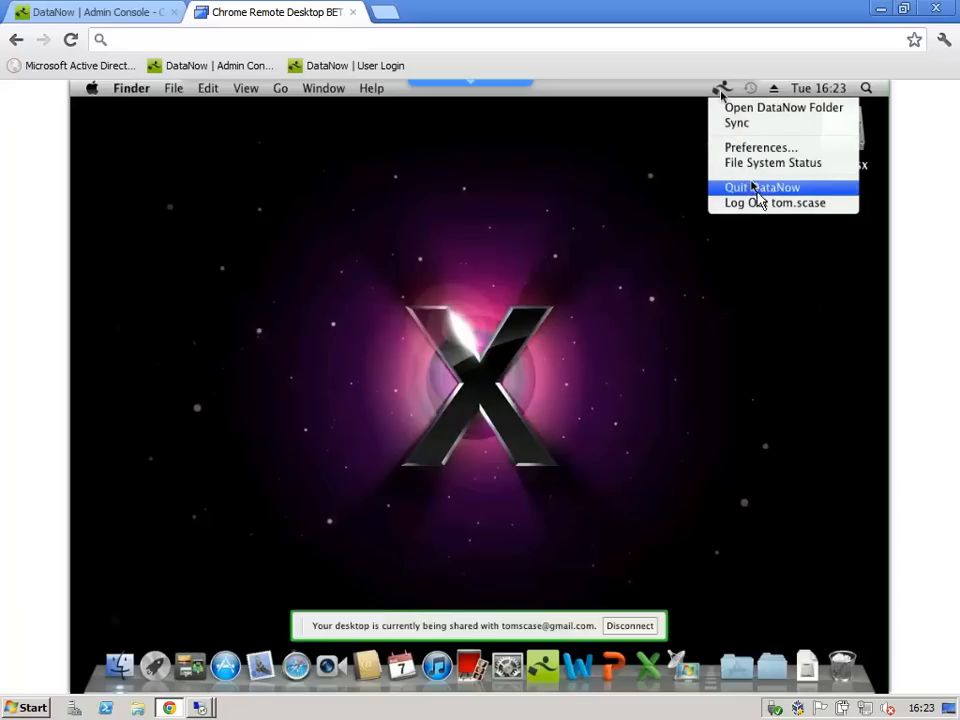
left_click(762, 188)
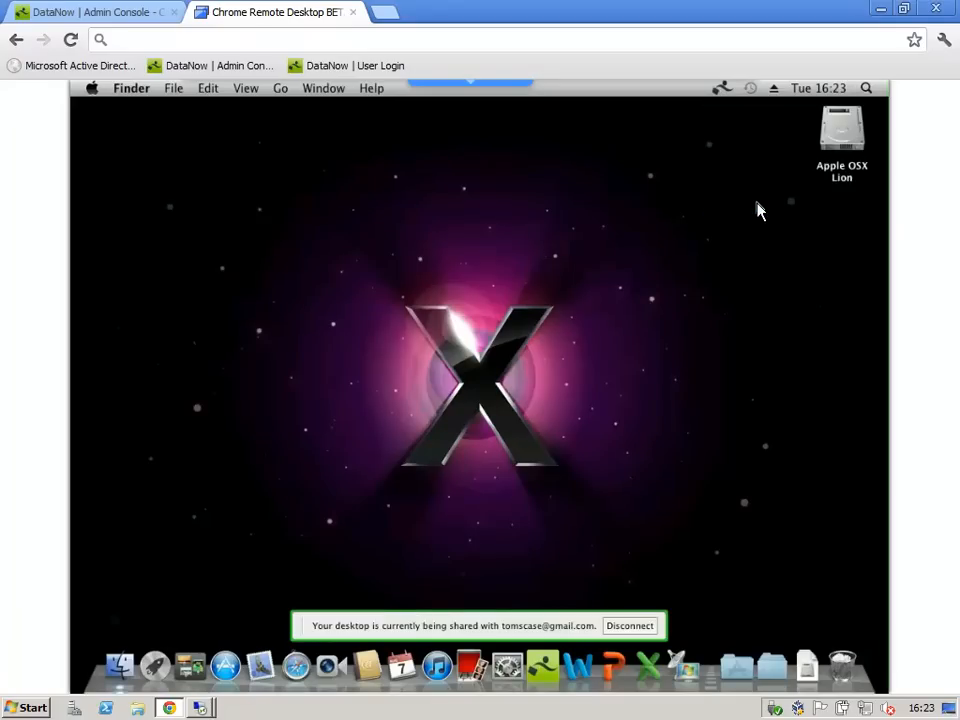
left_click(722, 88)
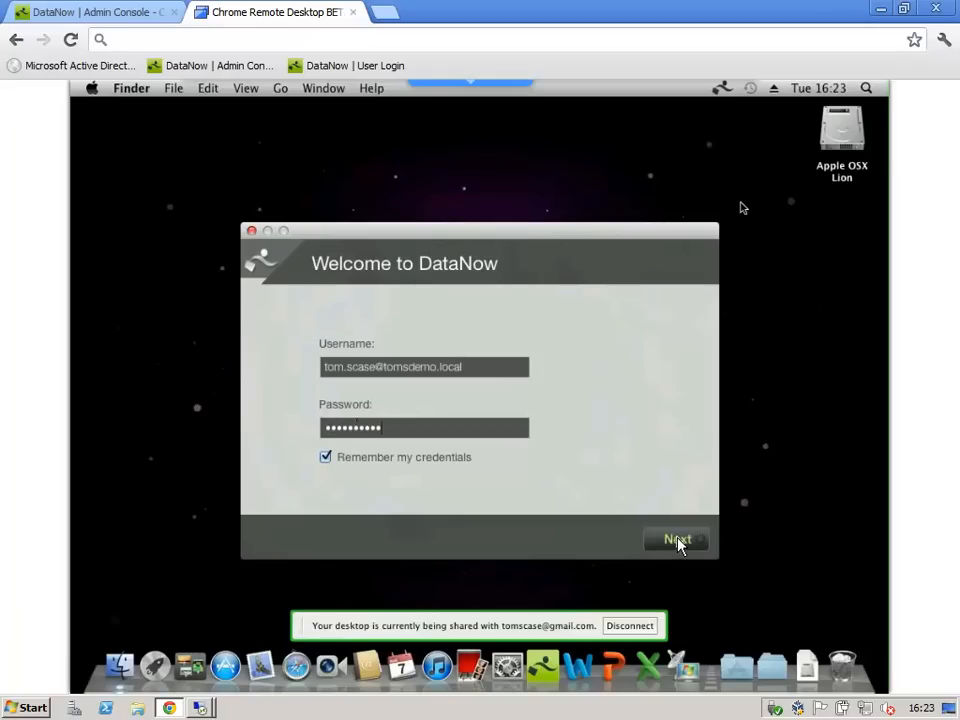
left_click(676, 540)
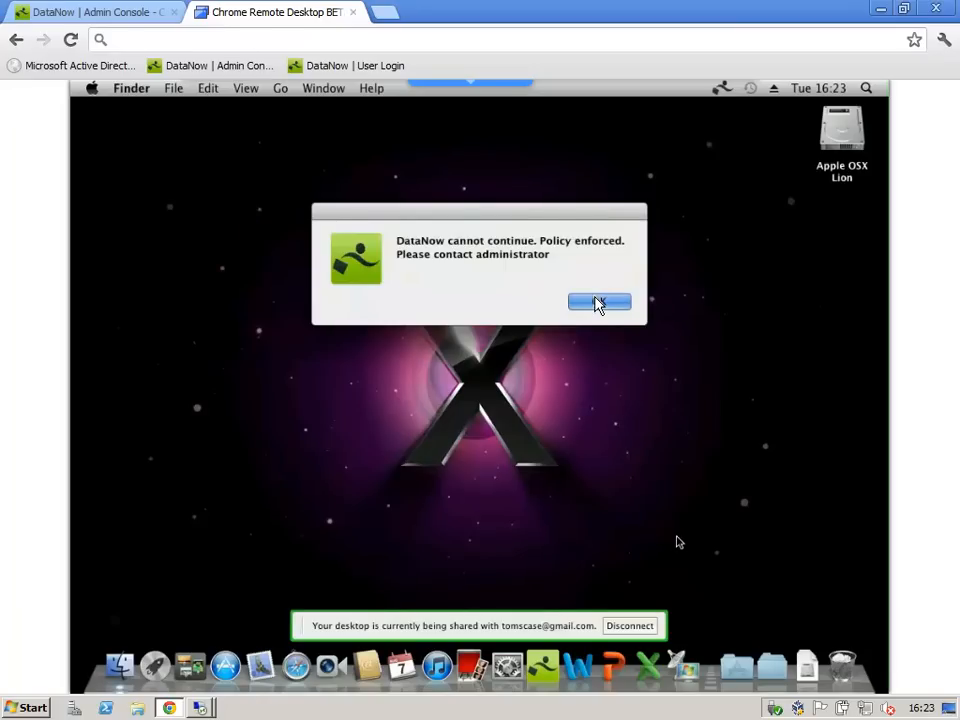
left_click(600, 304)
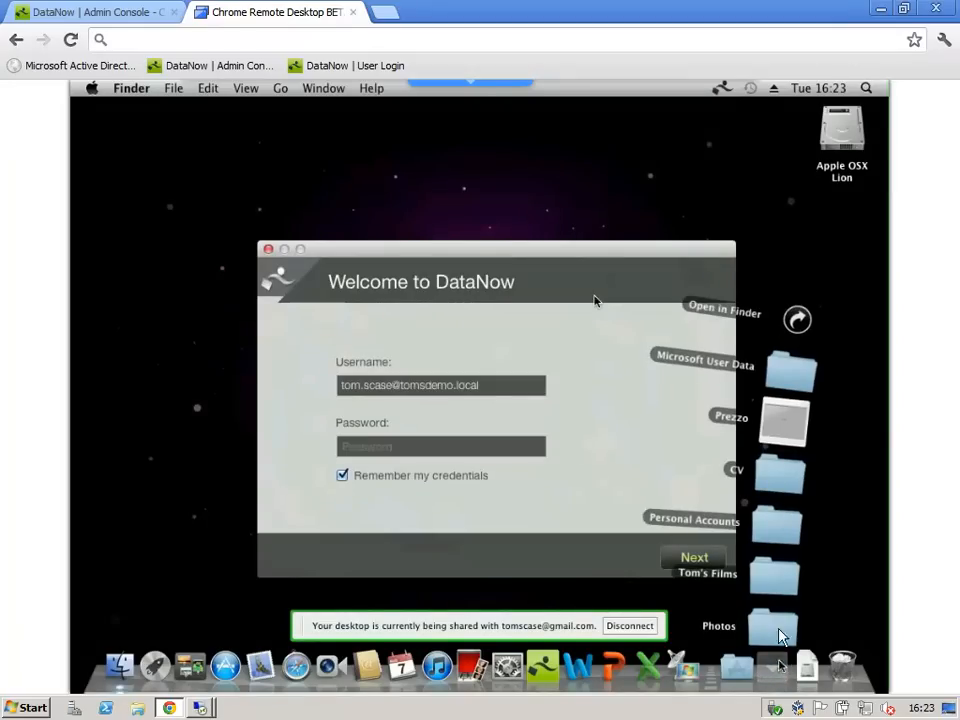
mouse_move(790, 414)
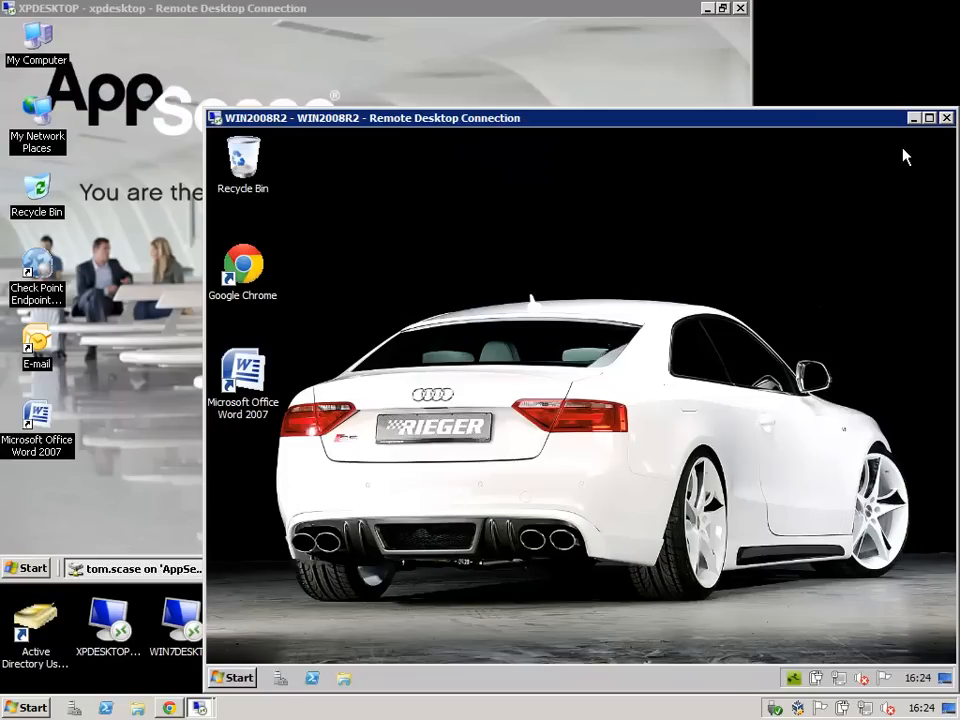
mouse_move(748, 336)
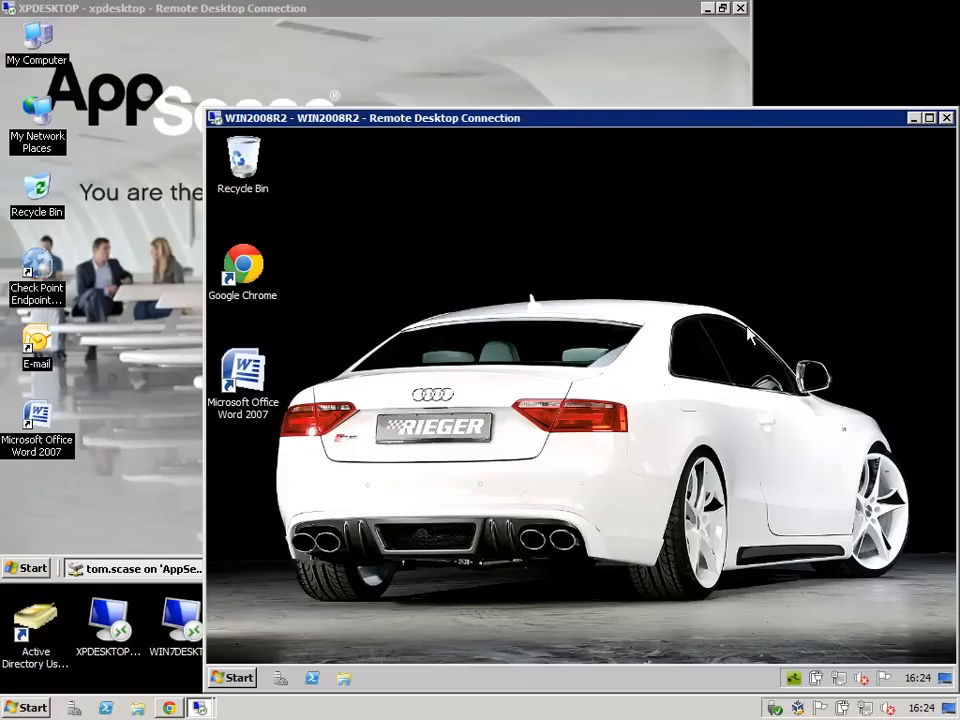